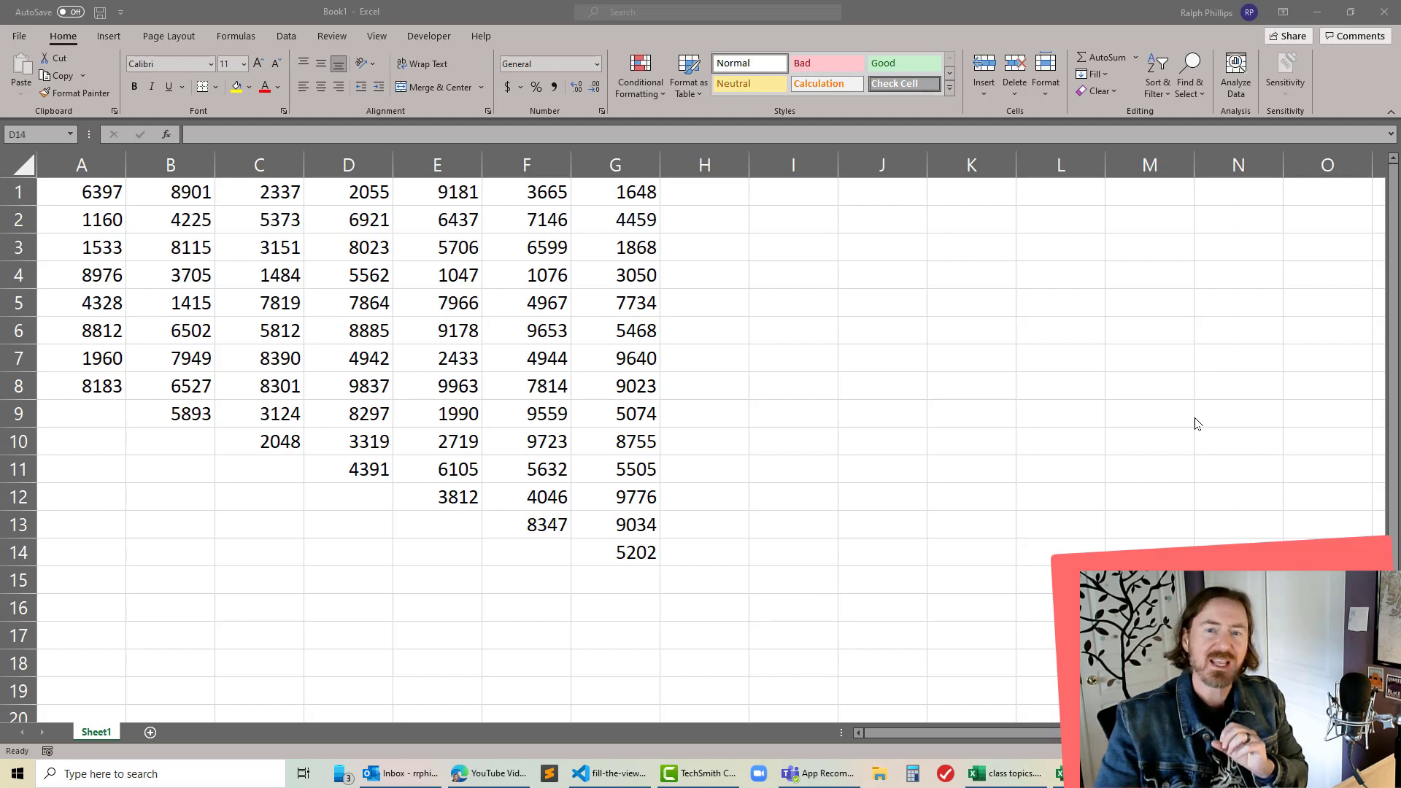
pyautogui.moveTo(1098, 461)
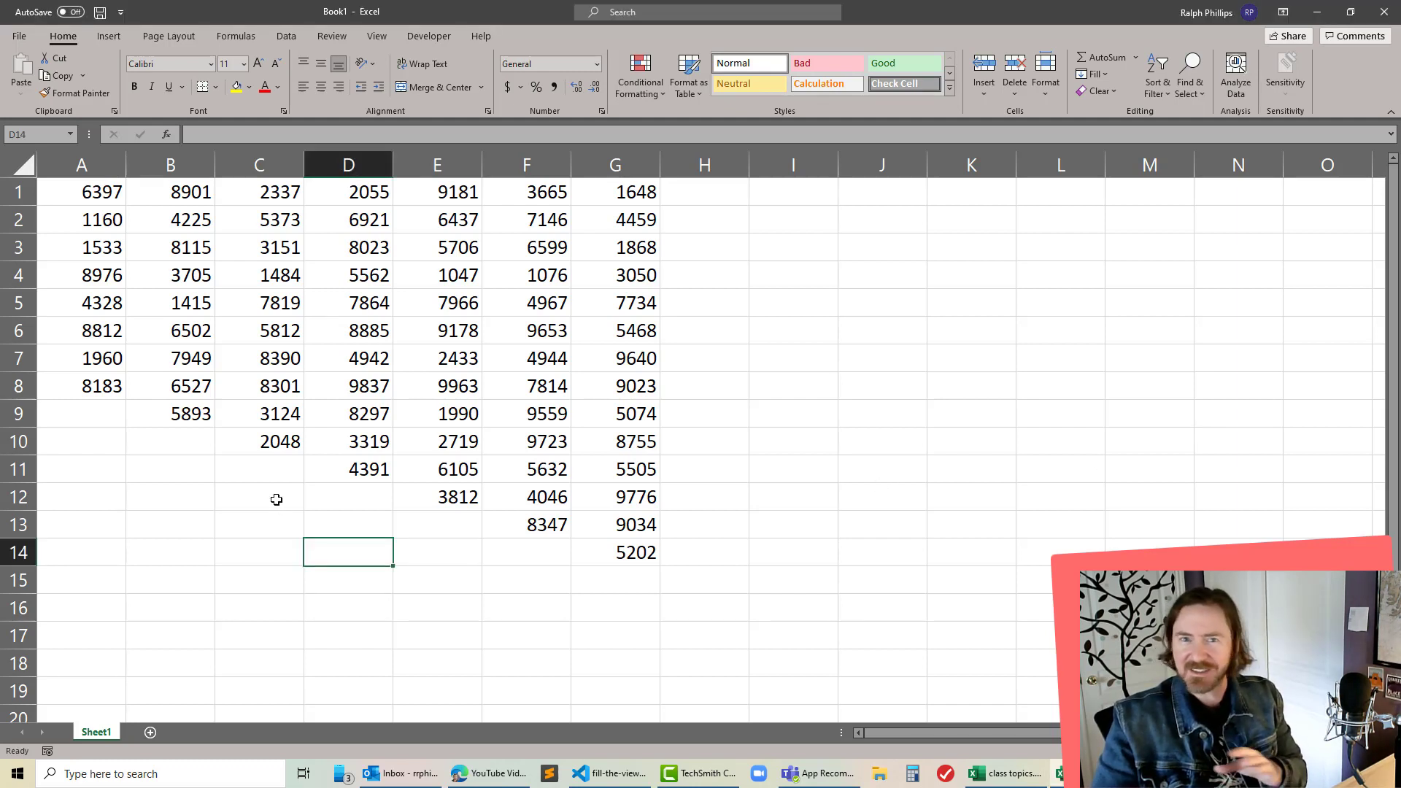
pyautogui.moveTo(248, 300)
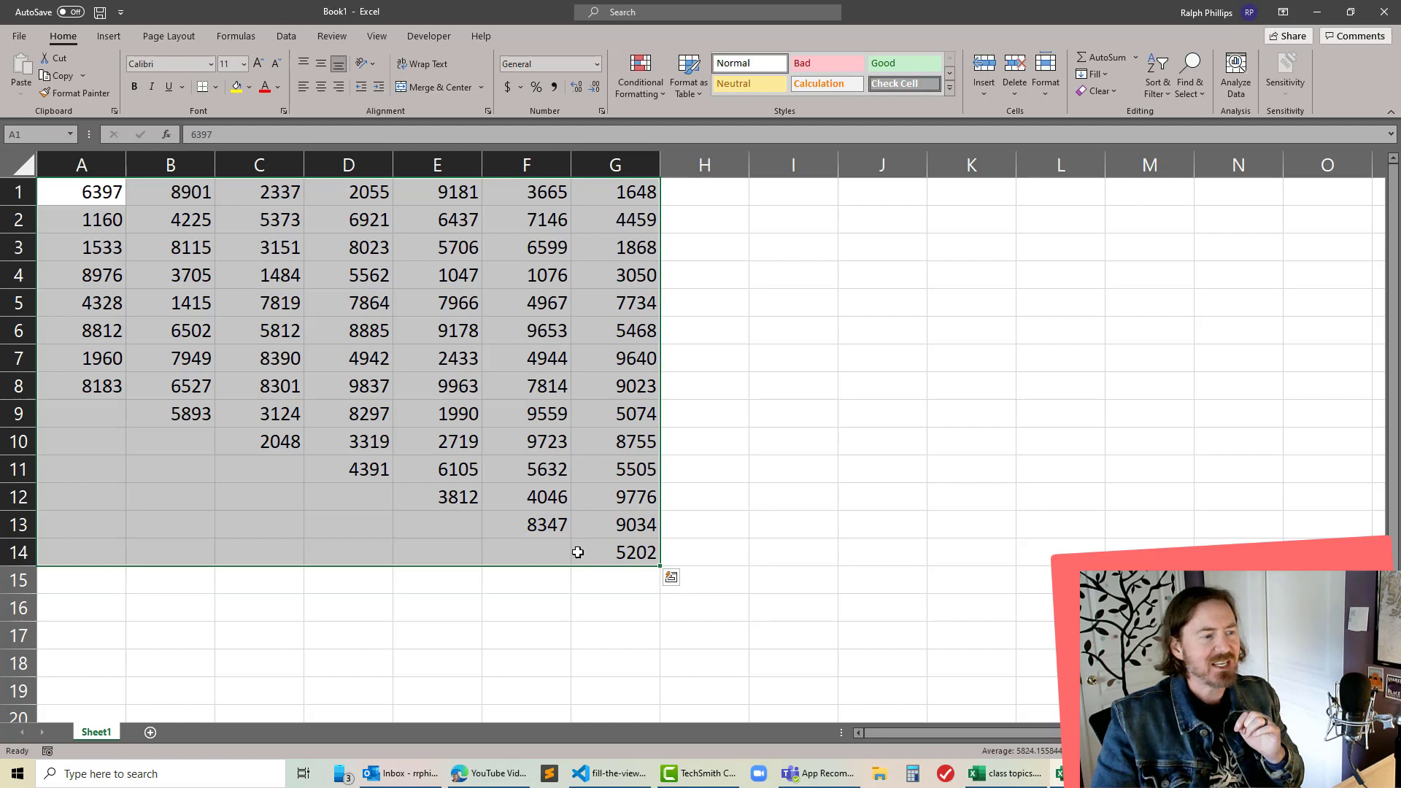
# Step: Enter =SUM over column A's eight numbers in the cell below them, giving 41349
pyautogui.click(615, 551)
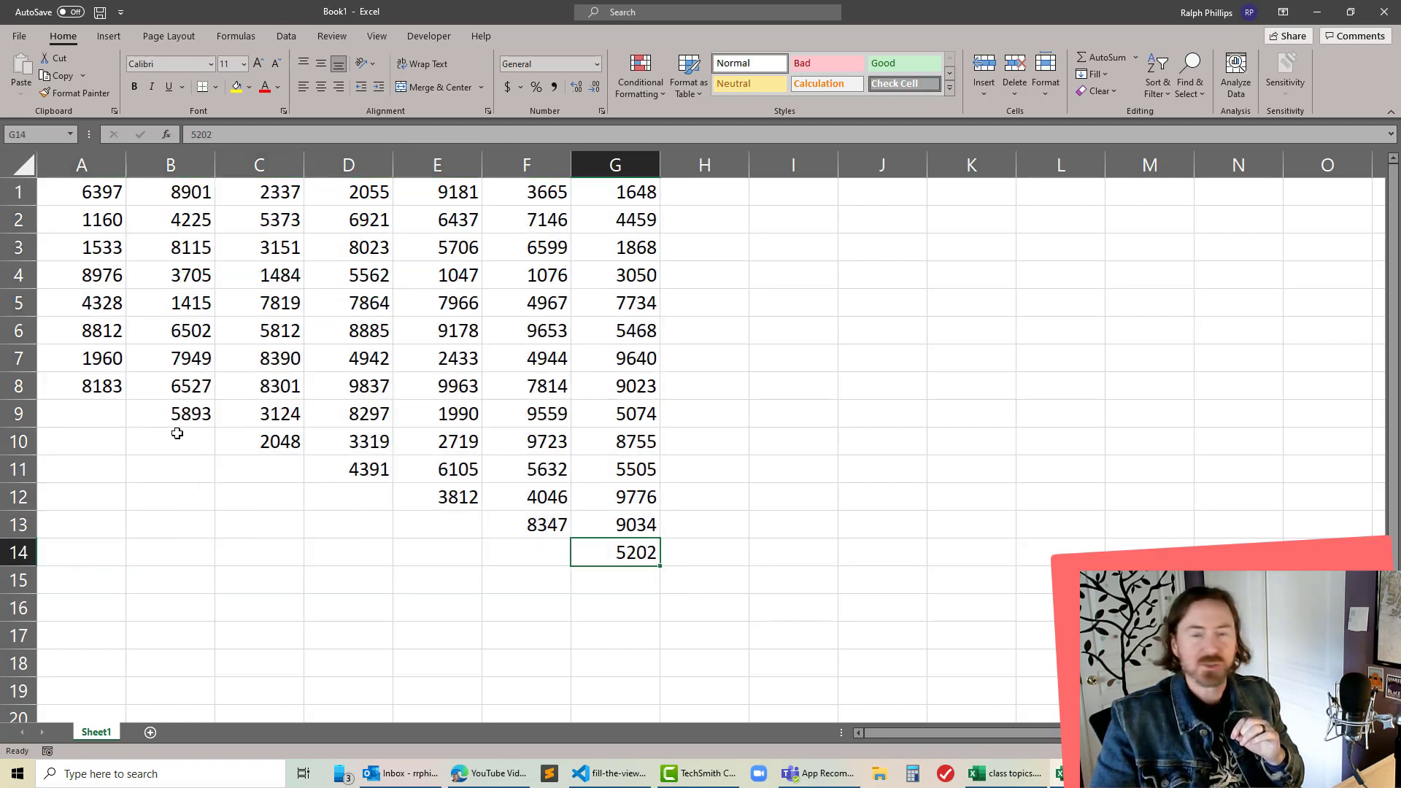
pyautogui.moveTo(87, 423)
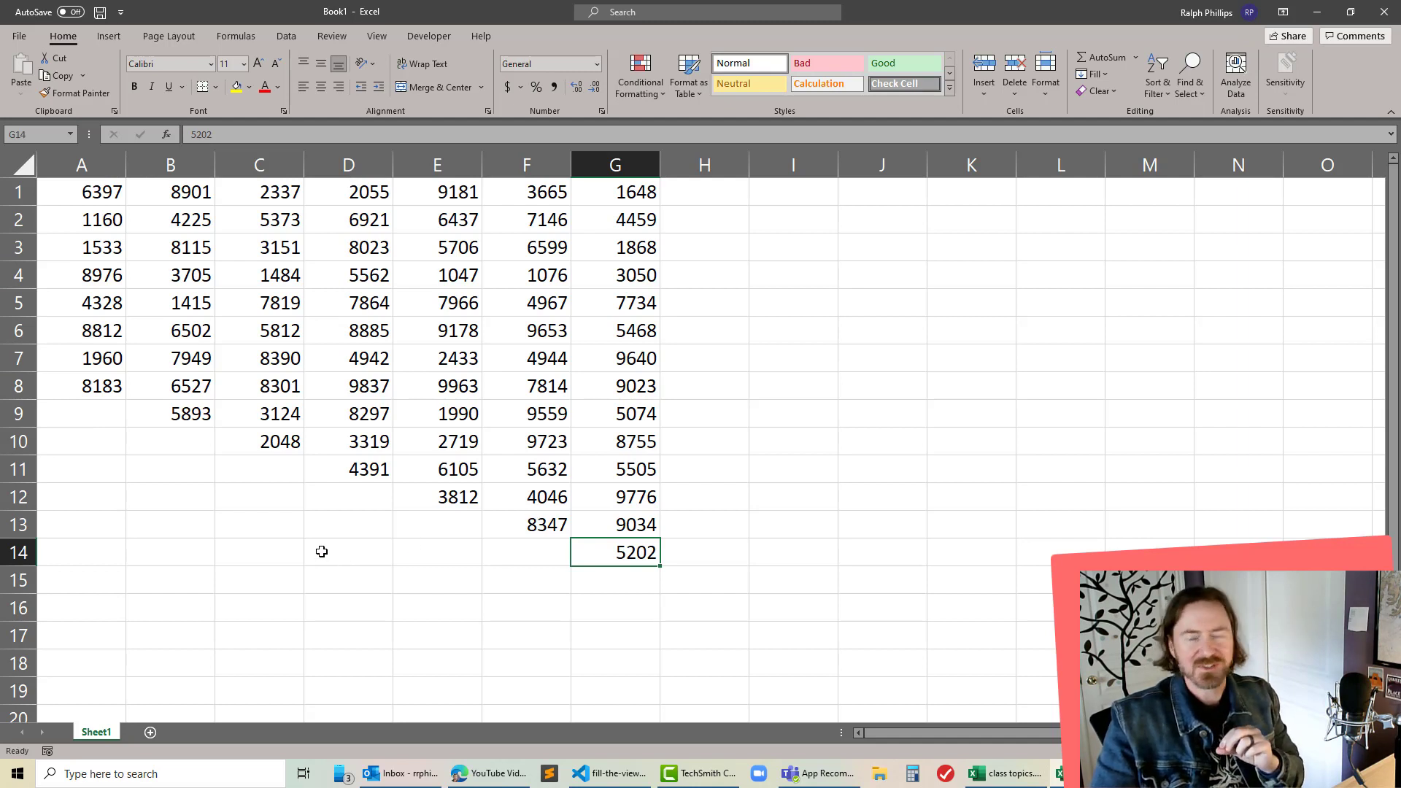
pyautogui.moveTo(324, 531)
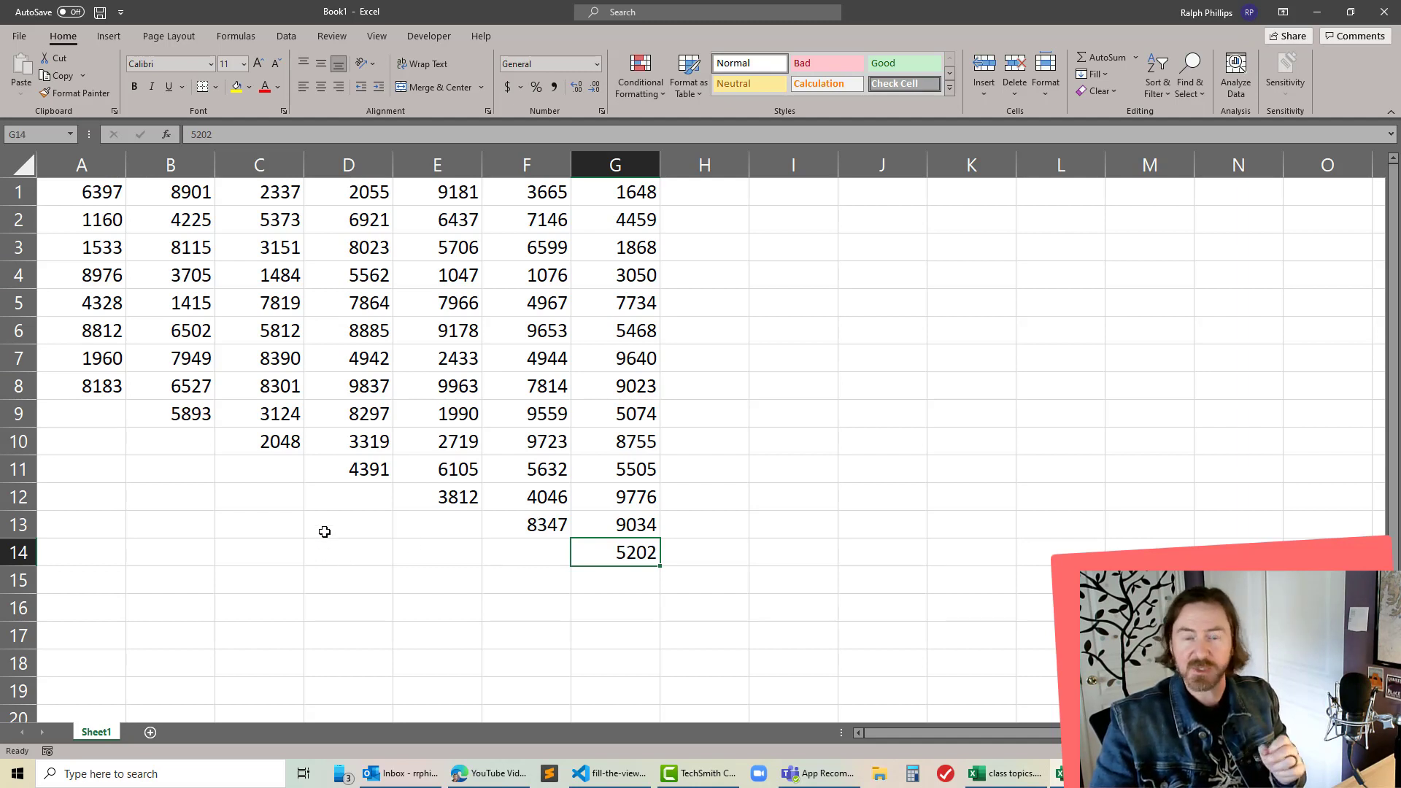
pyautogui.moveTo(332, 538)
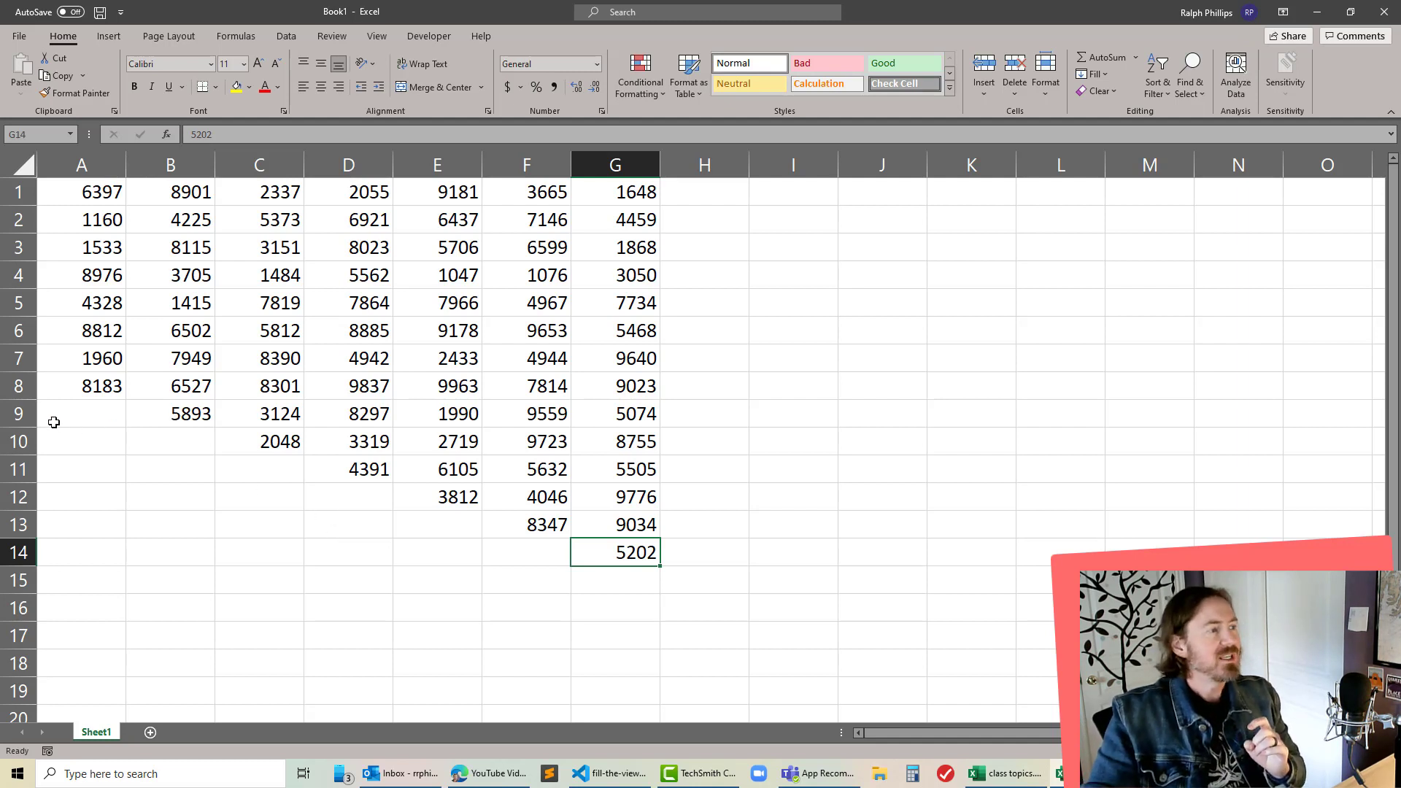
pyautogui.click(81, 413)
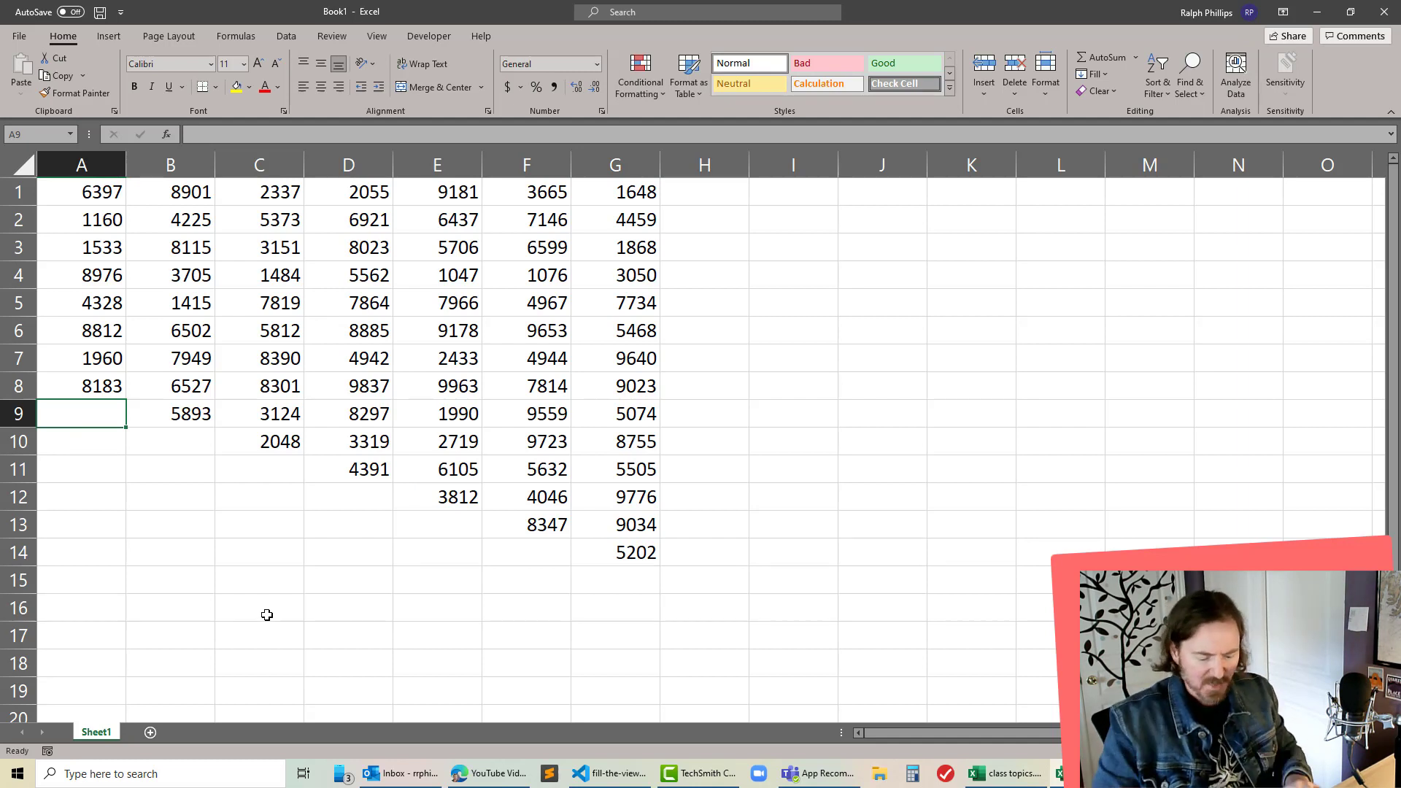
pyautogui.write('=sum')
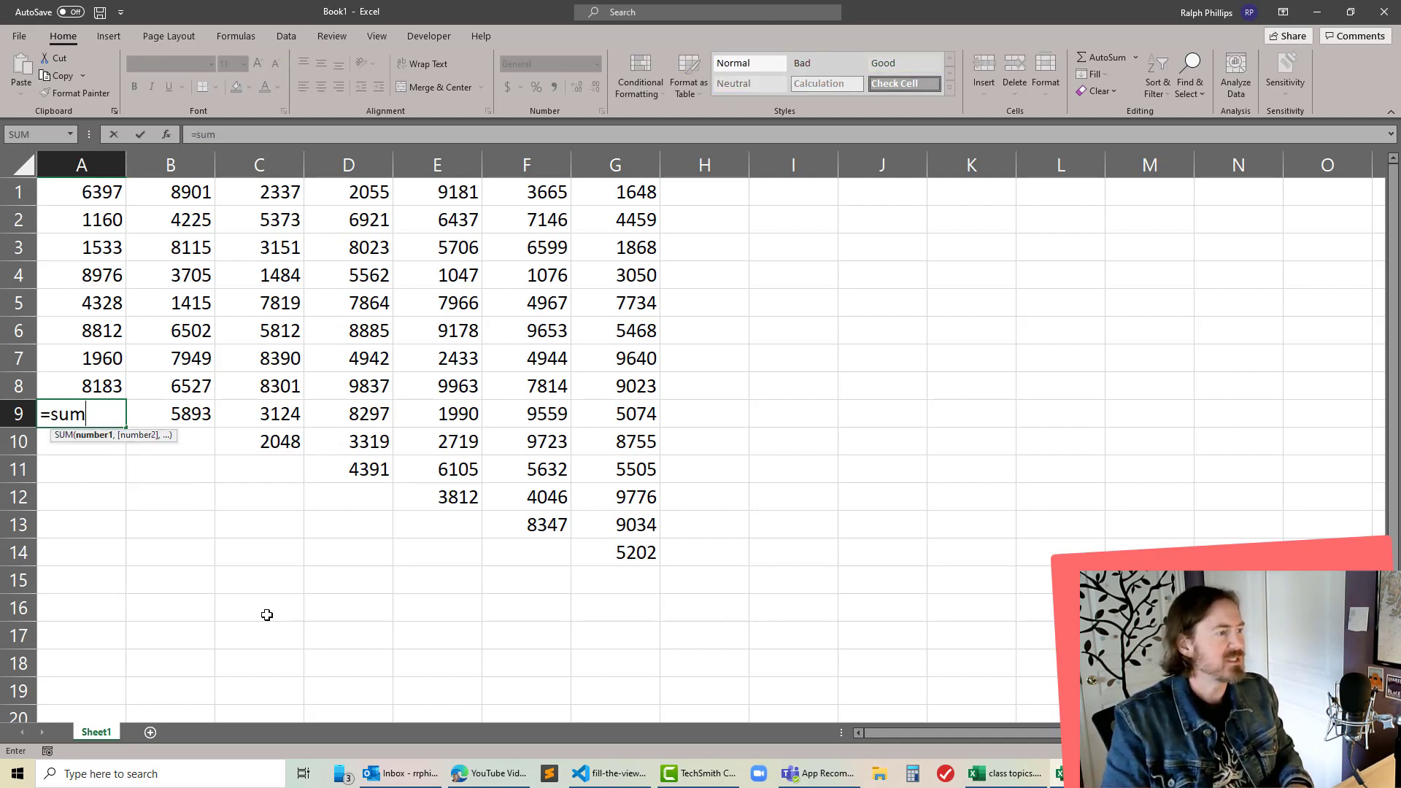
pyautogui.moveTo(80, 191); pyautogui.dragTo(81, 221)
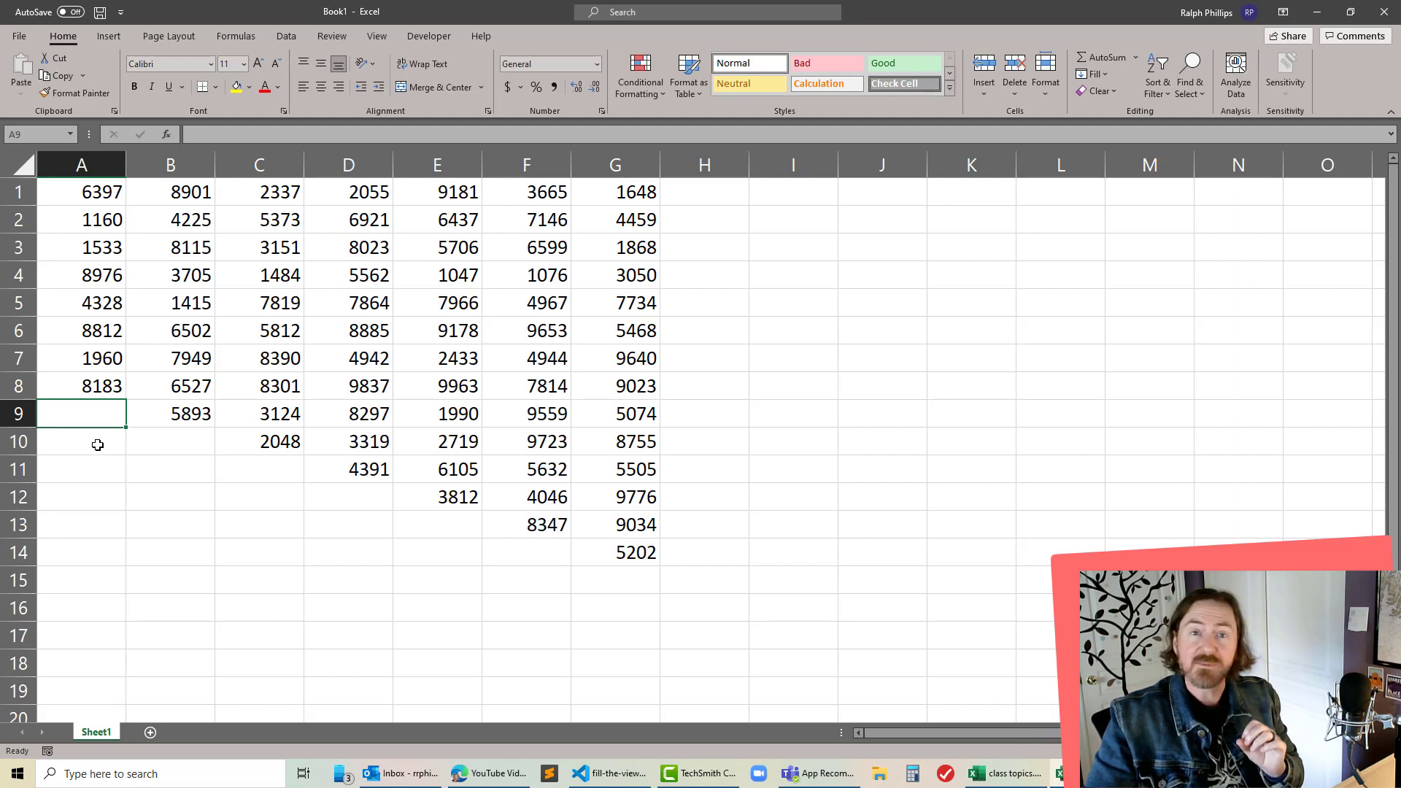
pyautogui.moveTo(1104, 57)
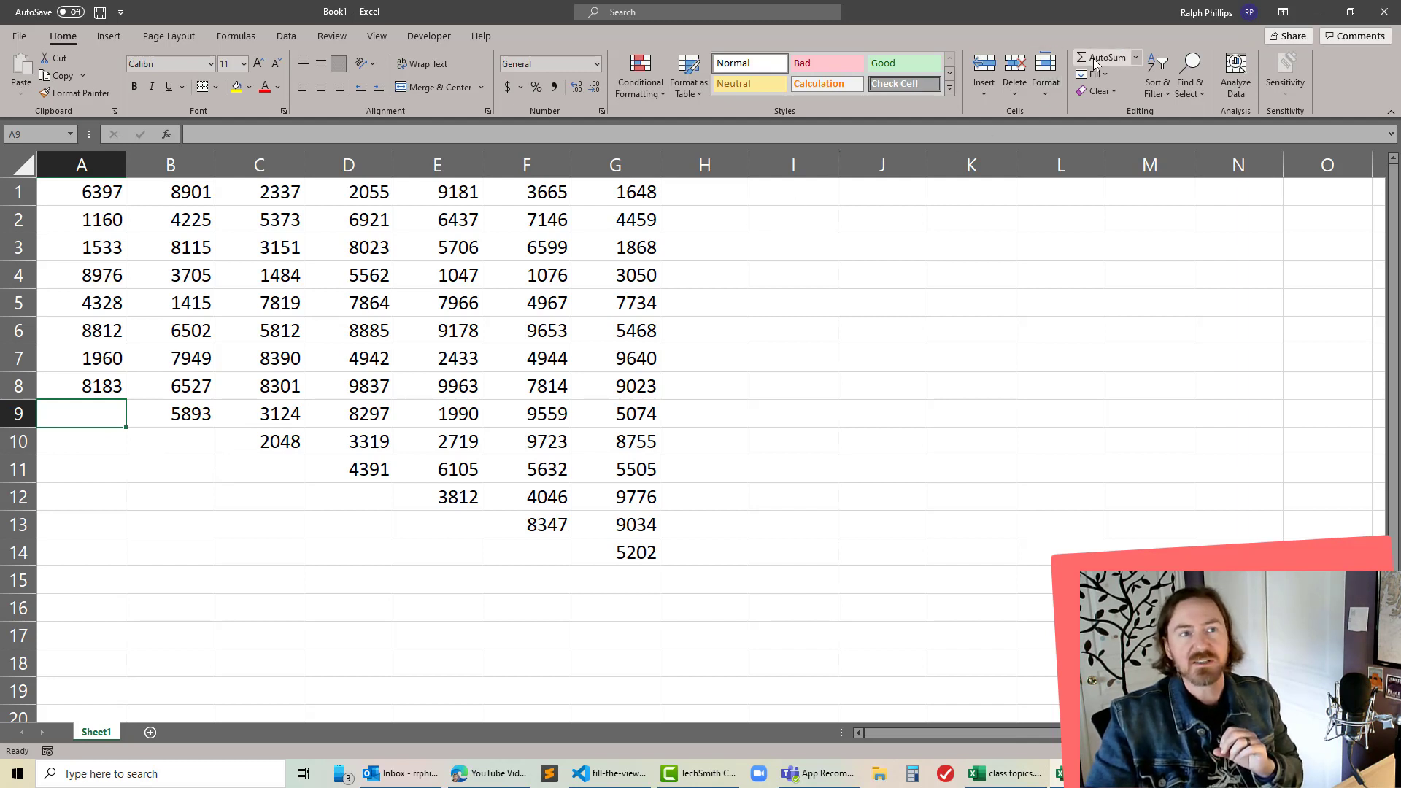
pyautogui.moveTo(1105, 57)
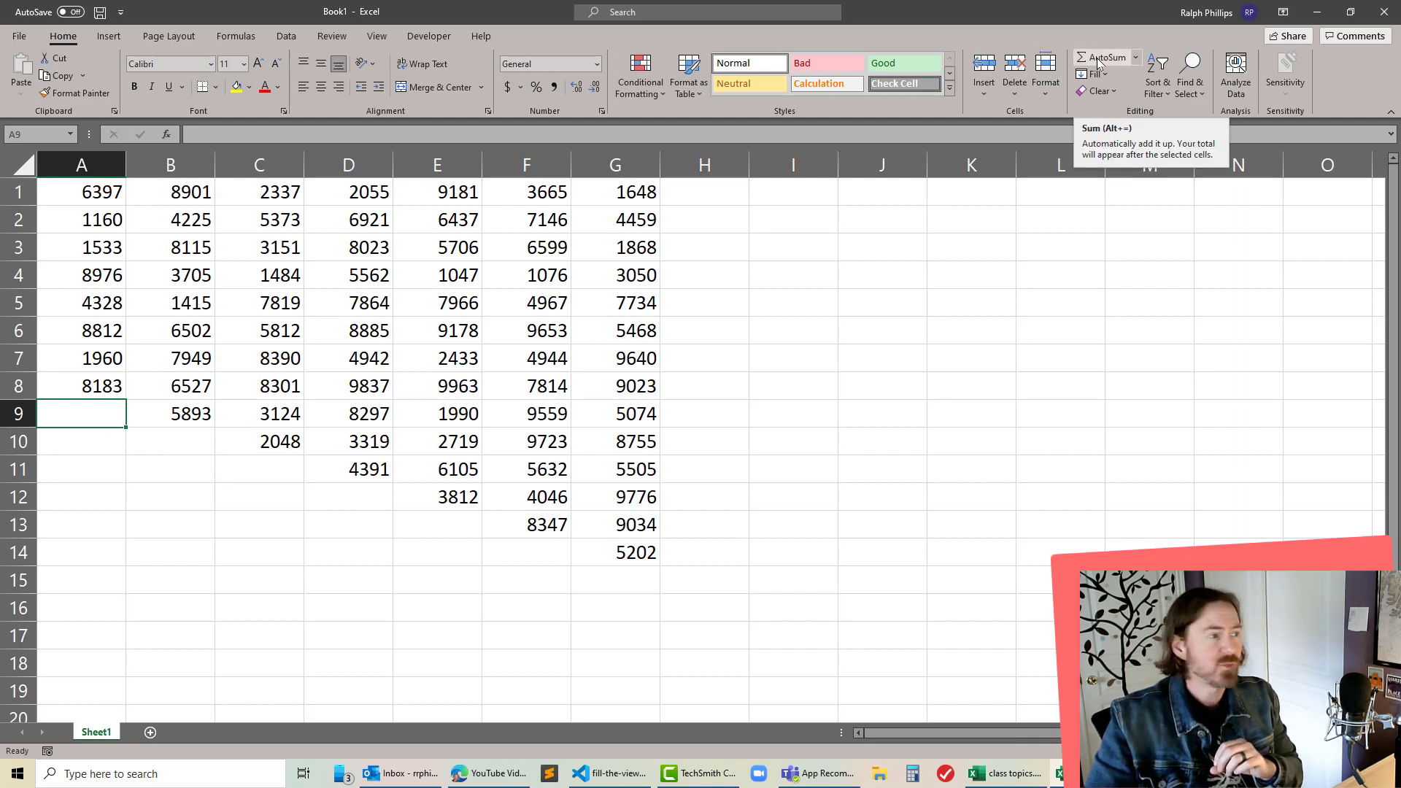
pyautogui.click(1105, 57)
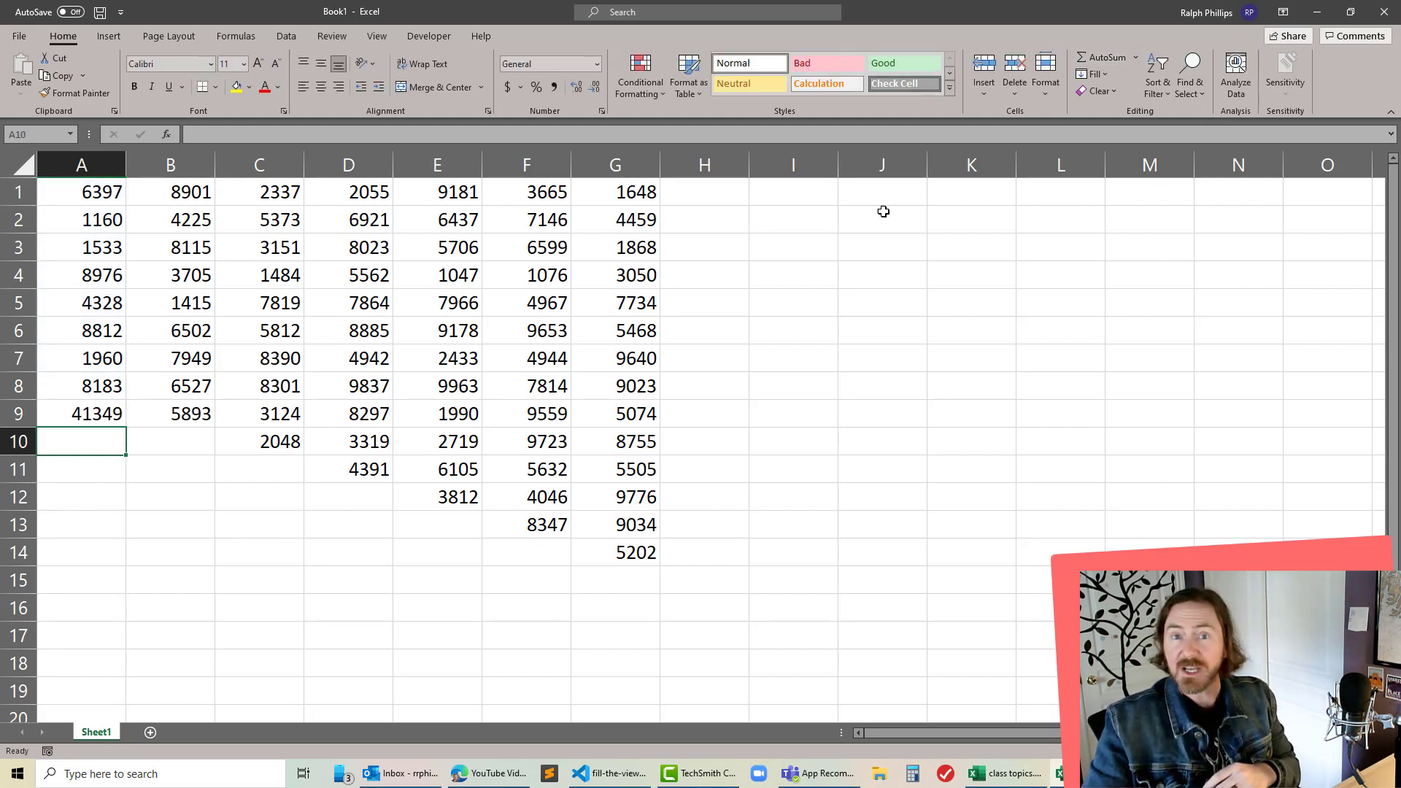
# Step: Clear the 41349 total from A9, then re-total column A with AutoSum
pyautogui.click(82, 413)
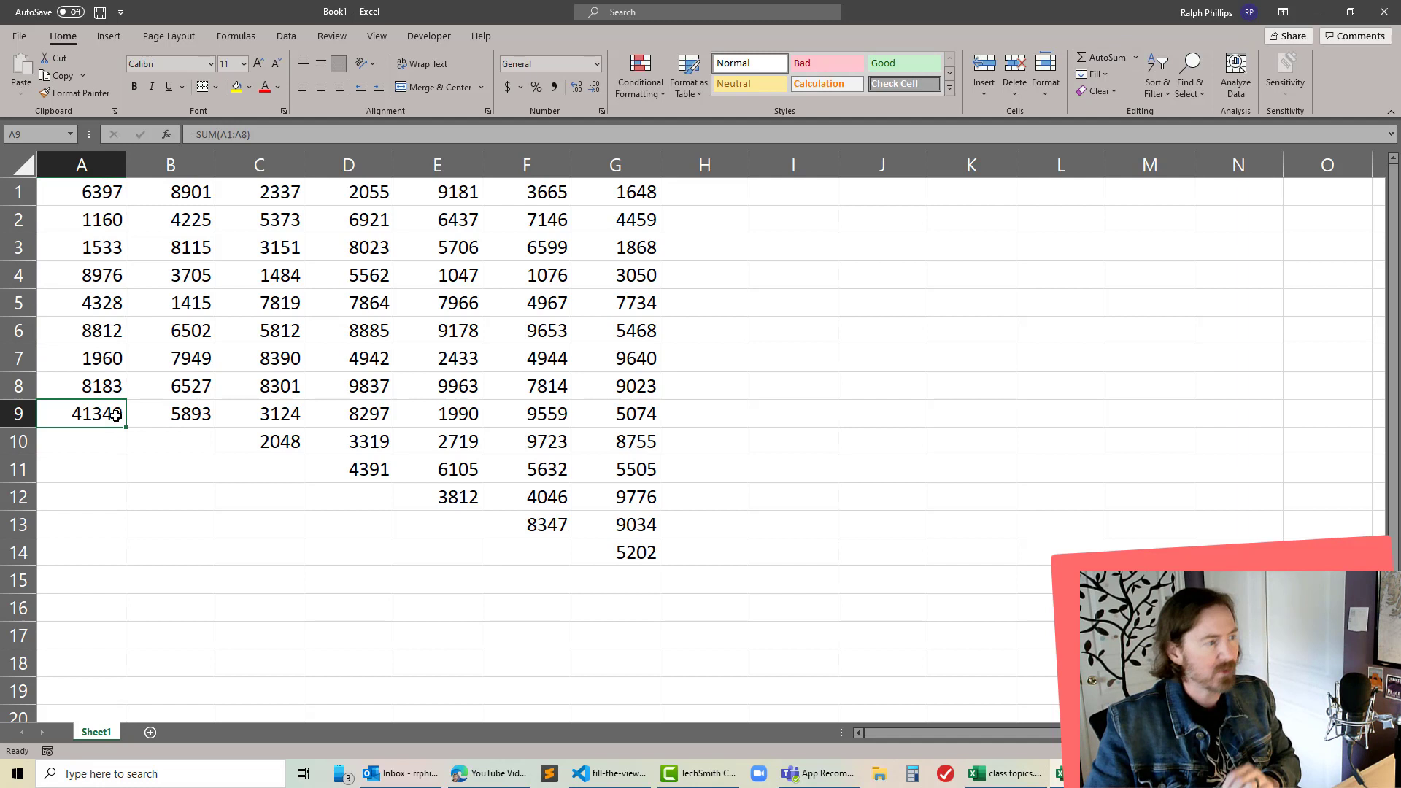
pyautogui.press('Delete')
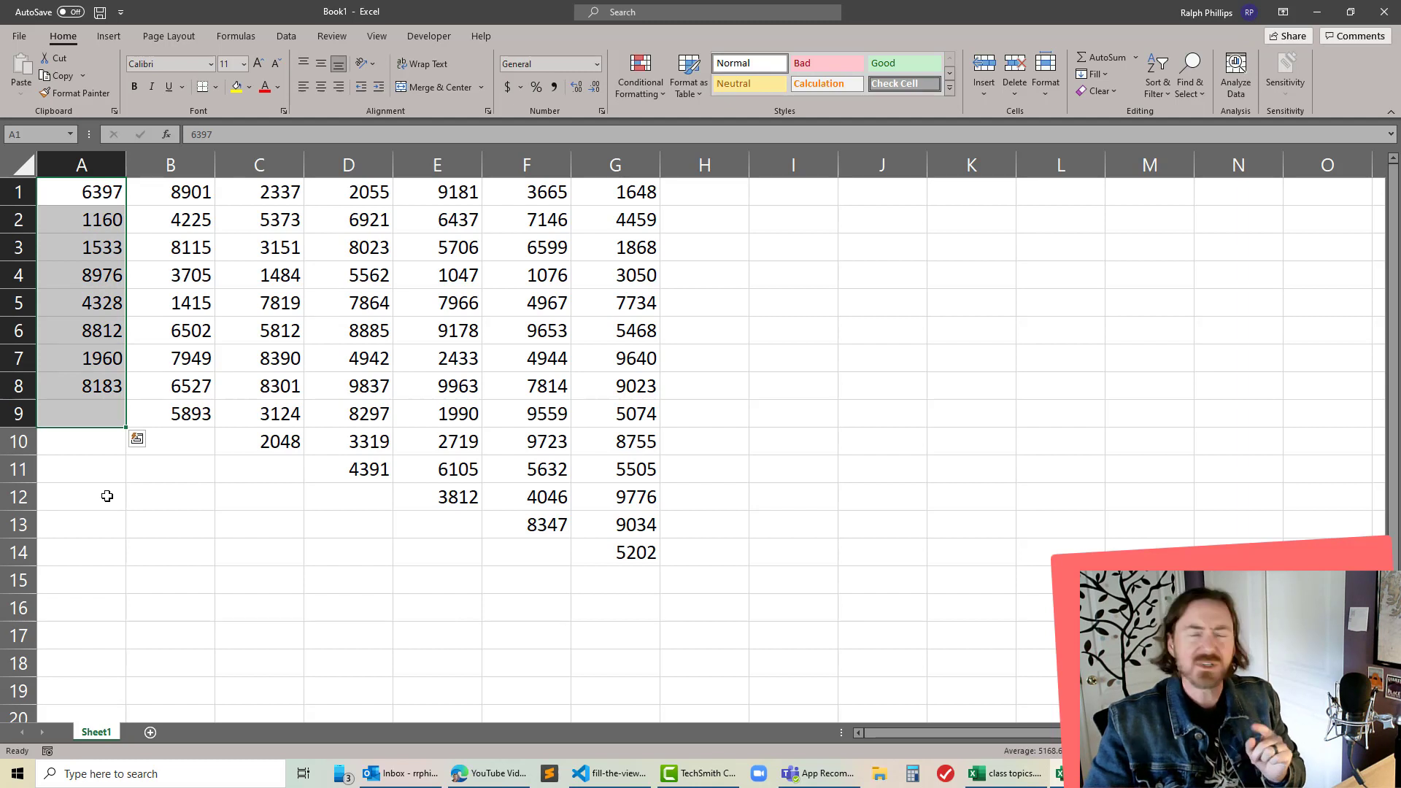
pyautogui.moveTo(99, 471)
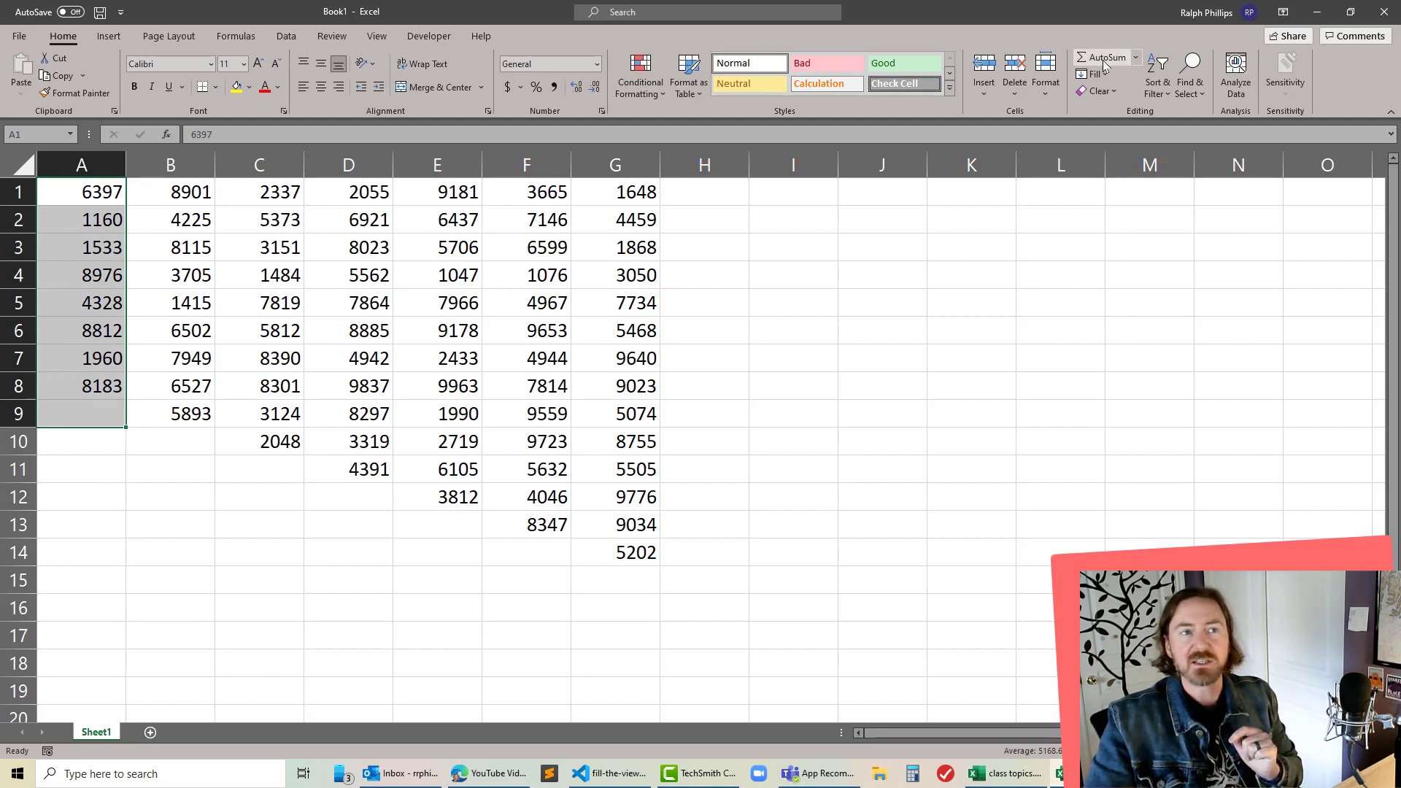
pyautogui.moveTo(1107, 56)
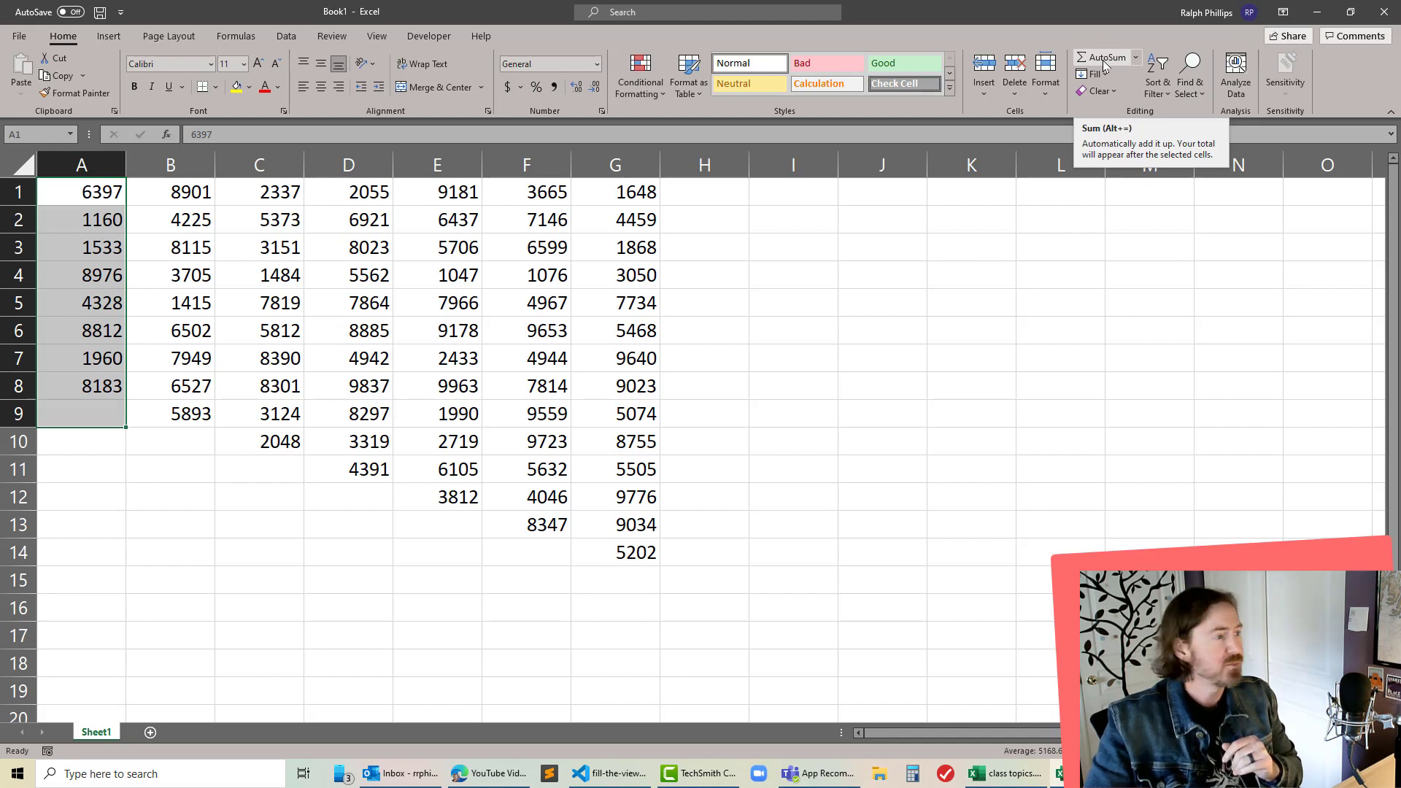
pyautogui.click(1105, 57)
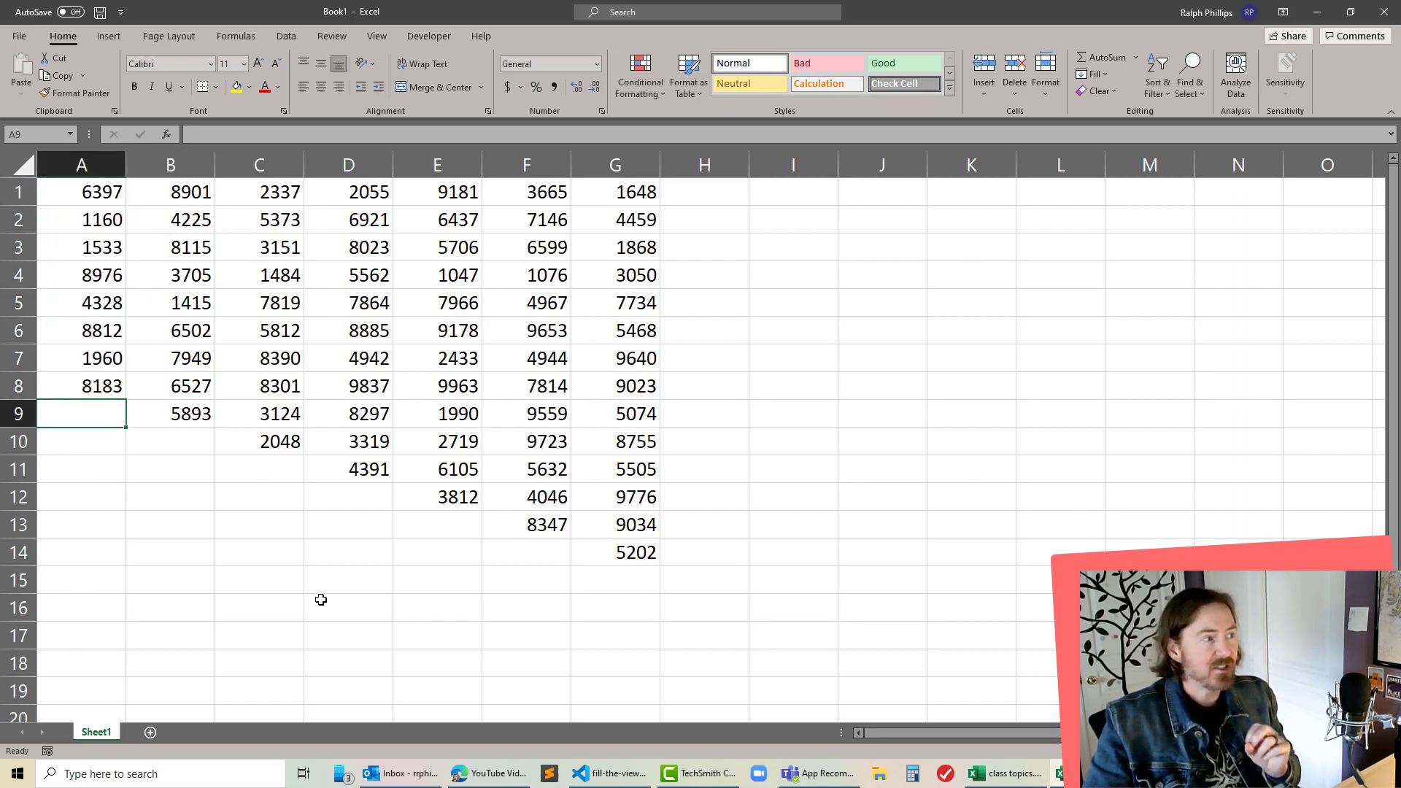
pyautogui.moveTo(200, 642)
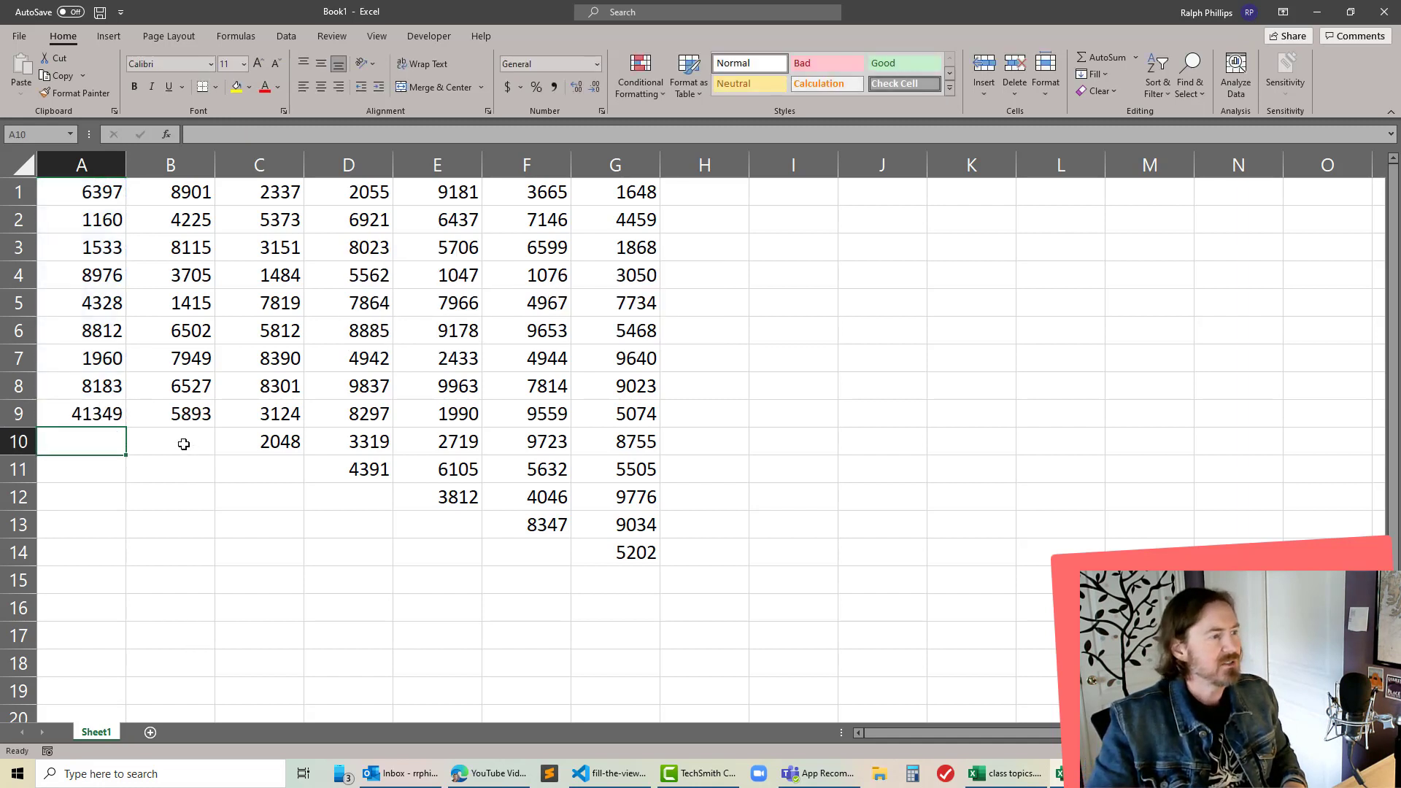
# Step: AutoSum column B to 53232 with Alt+=, then undo both the B and A totals
pyautogui.click(170, 441)
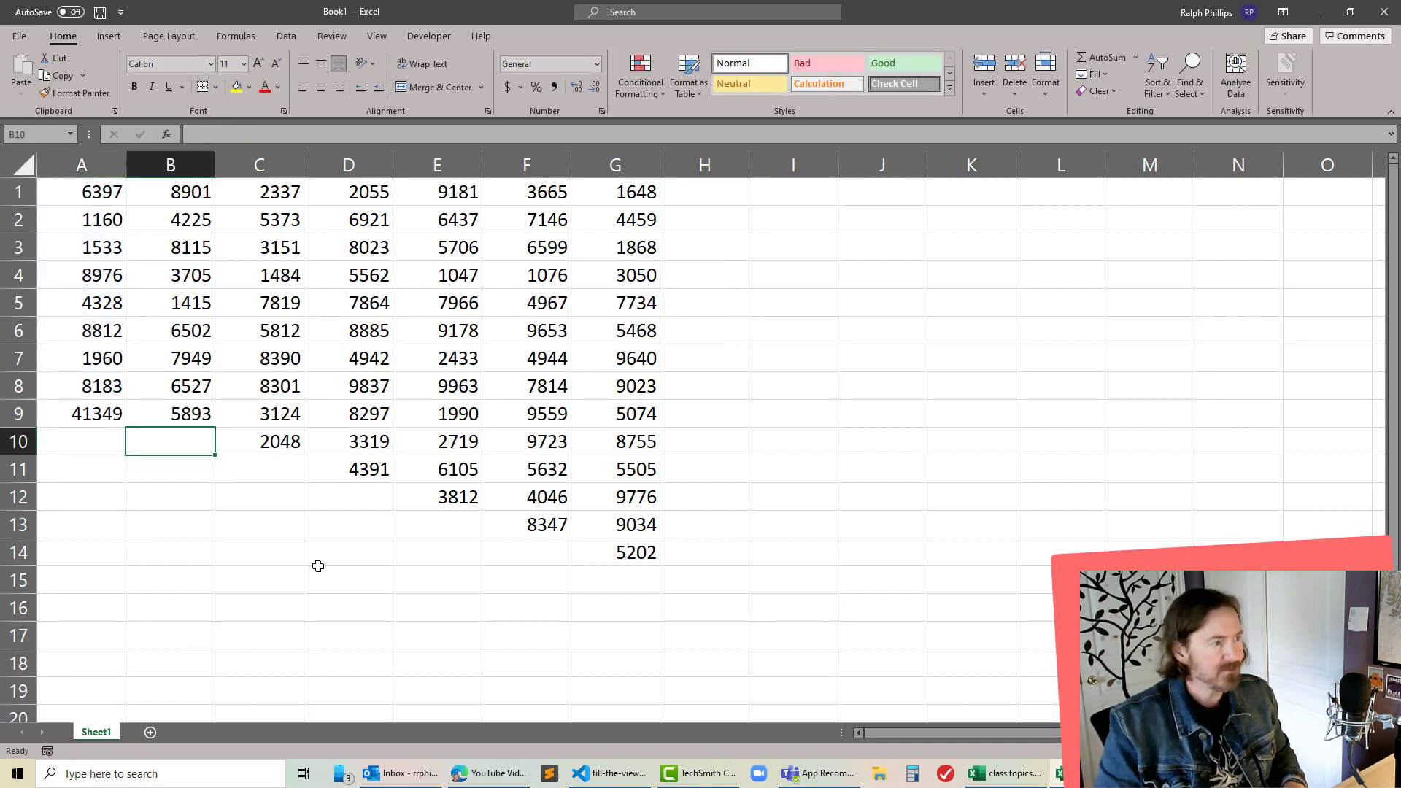
pyautogui.press('alt+=')
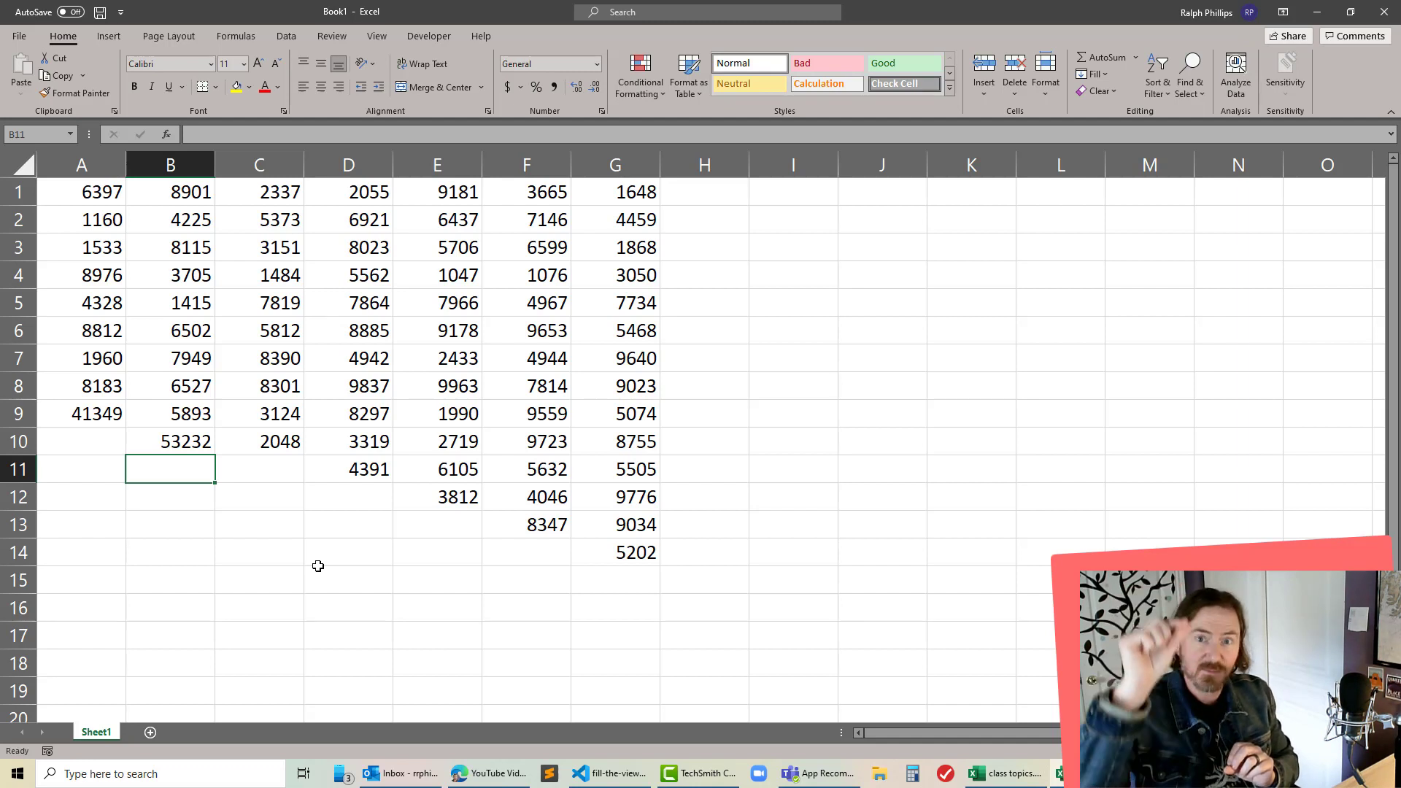
pyautogui.press('ctrl+z')
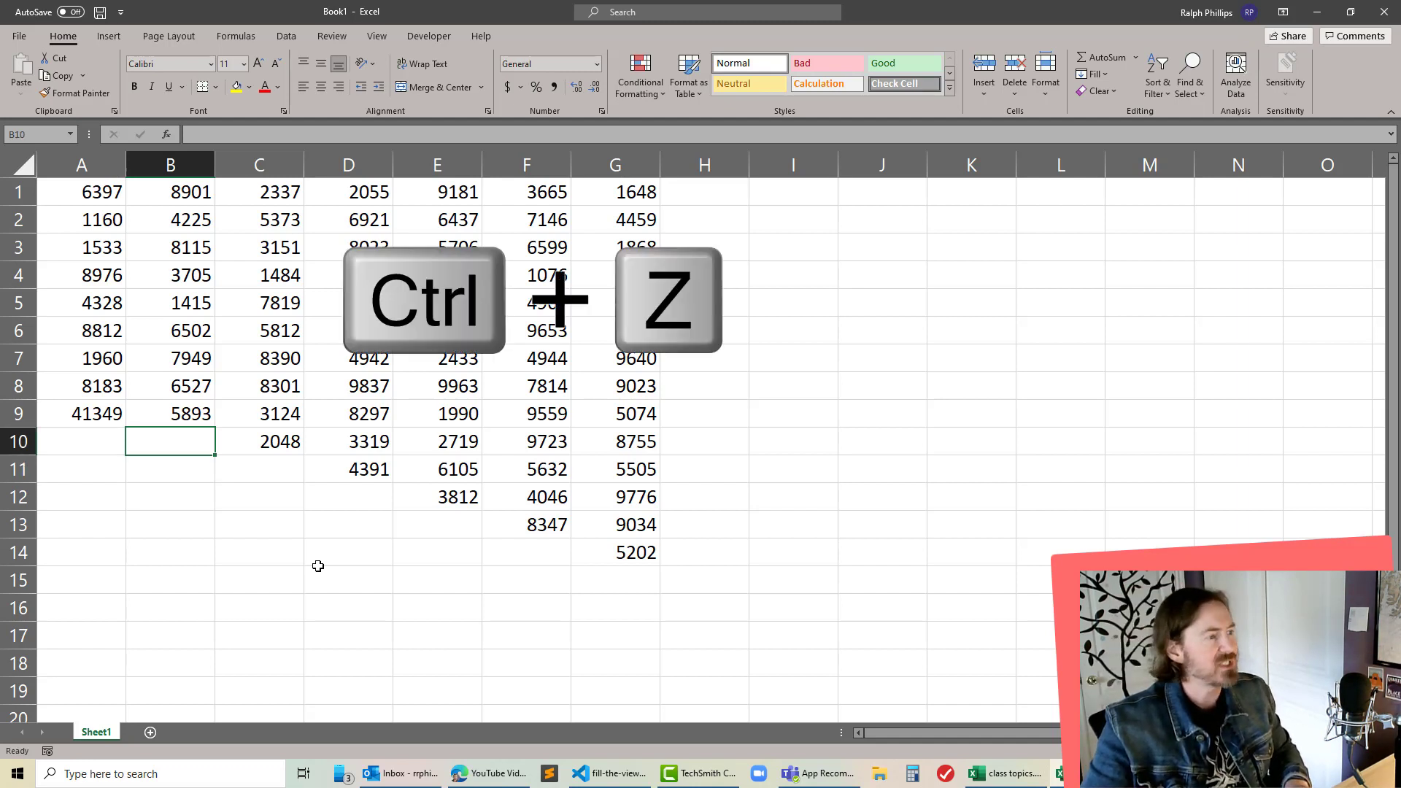
pyautogui.press('ctrl+z')
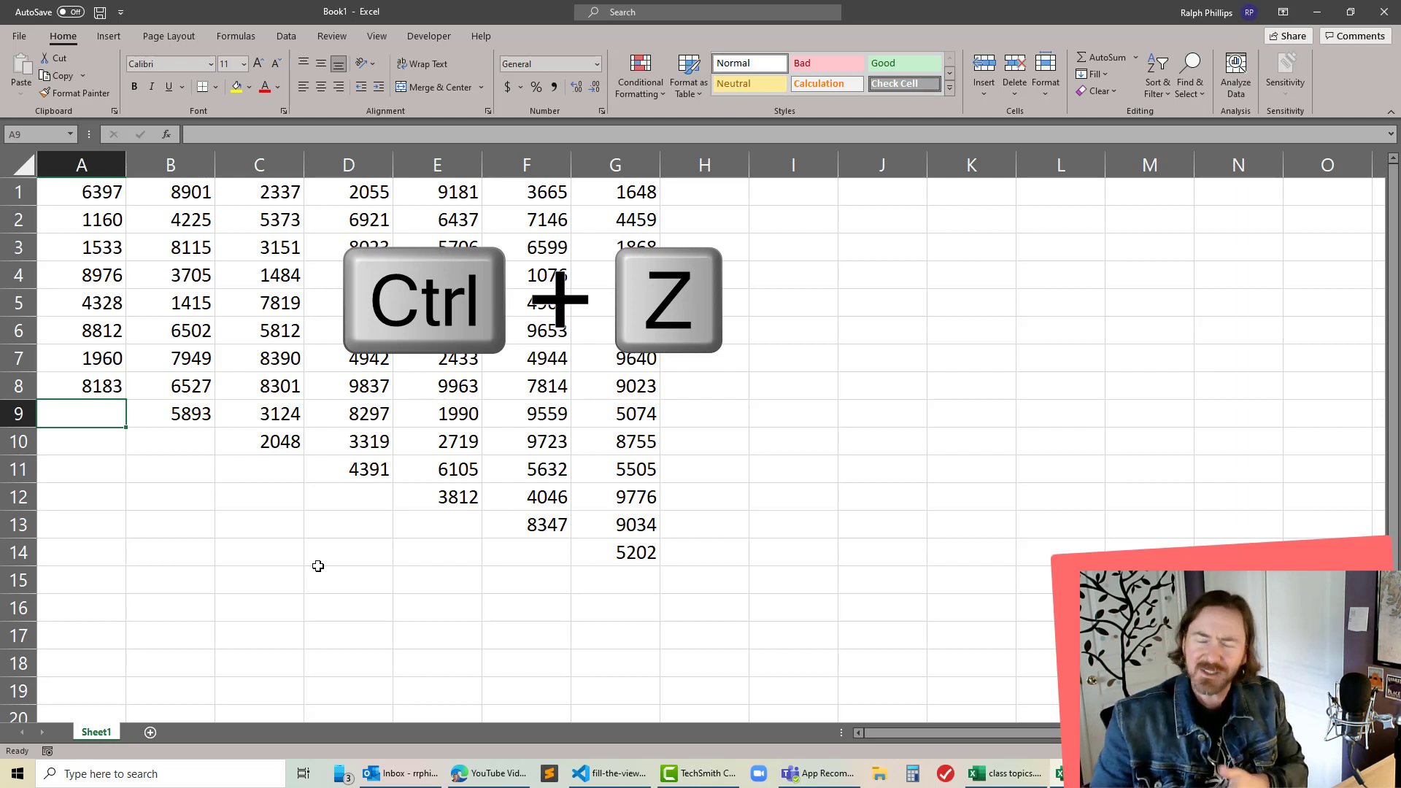
# Step: Select column A's numbers down to the last and AutoSum them to 41349, then select column B's
pyautogui.press('ctrl+z')
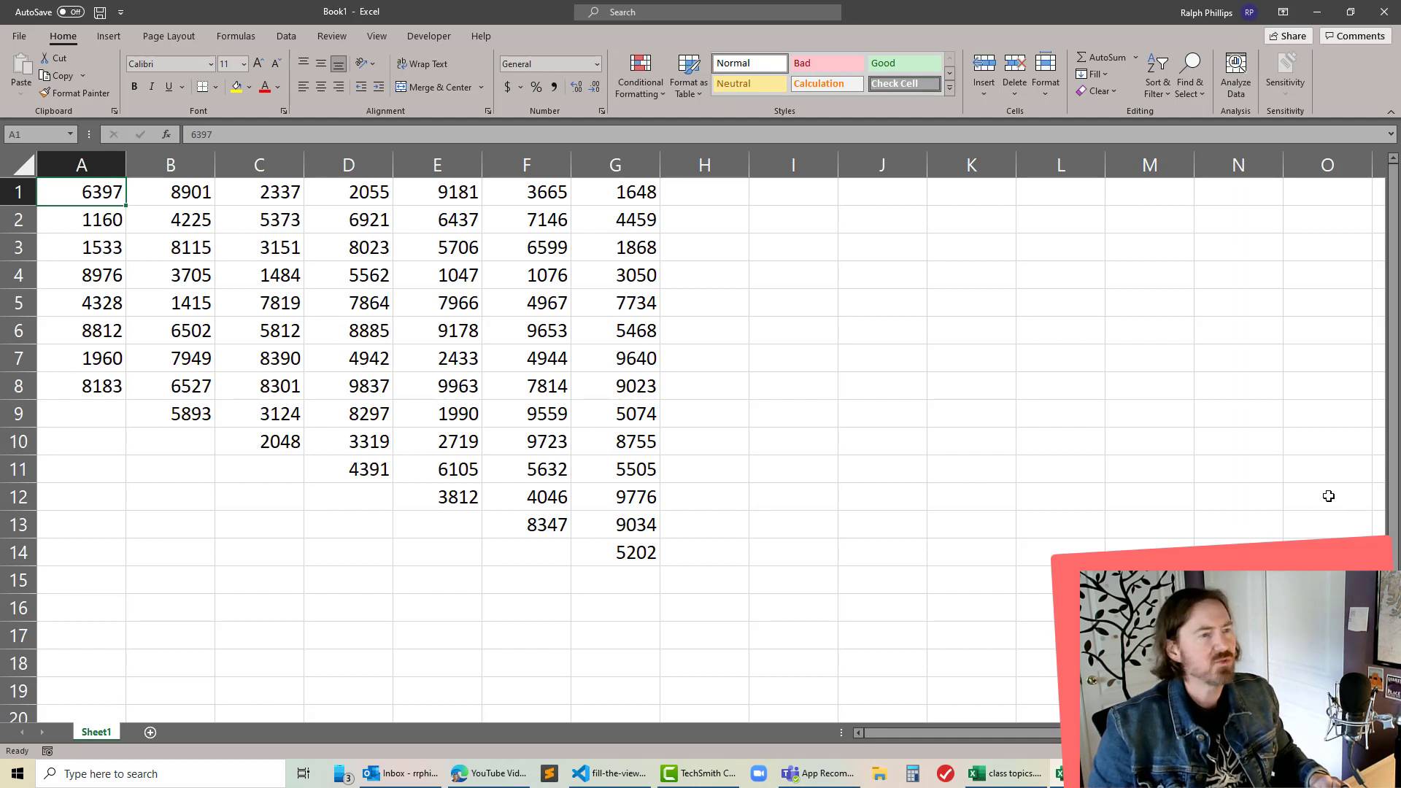
pyautogui.press('ctrl+shift+down')
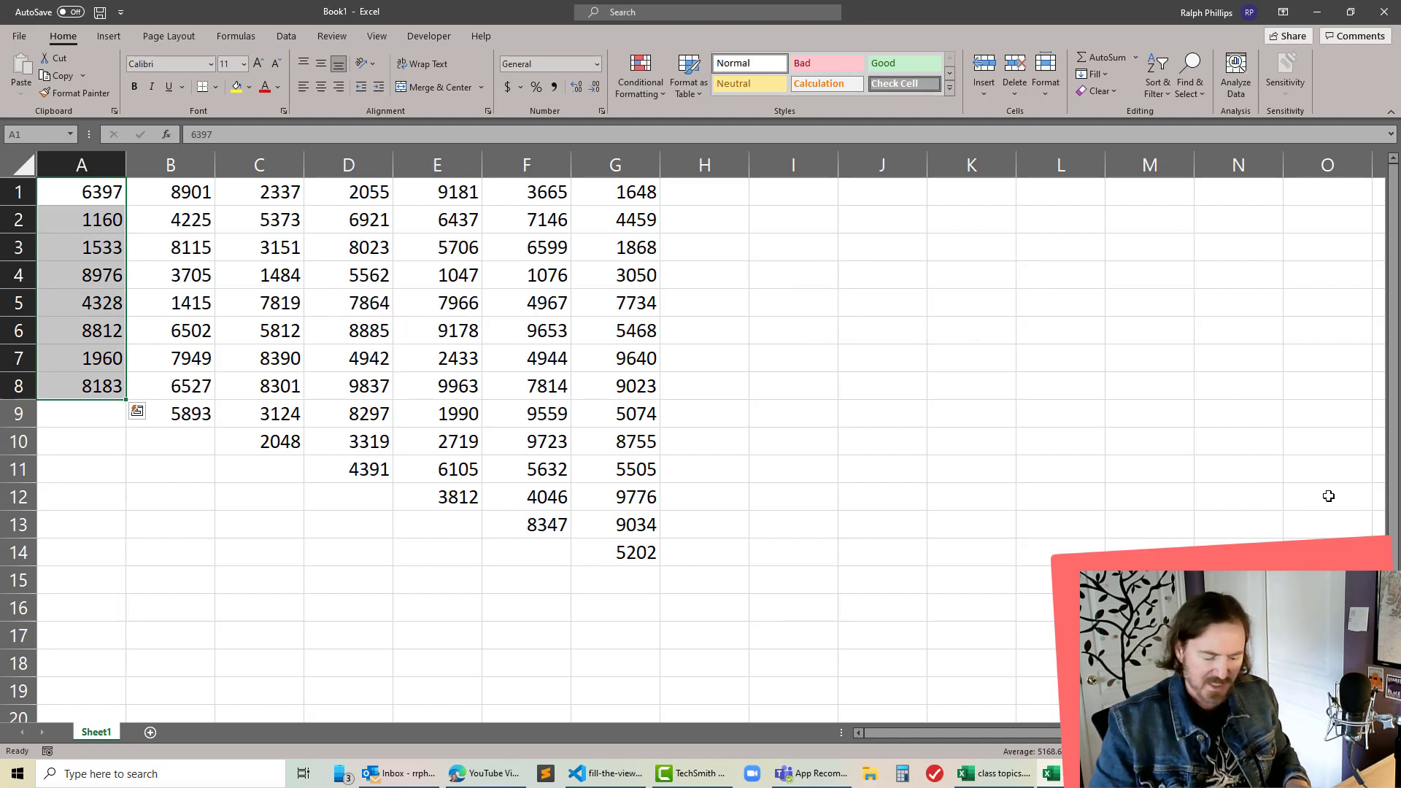
pyautogui.press('alt+=')
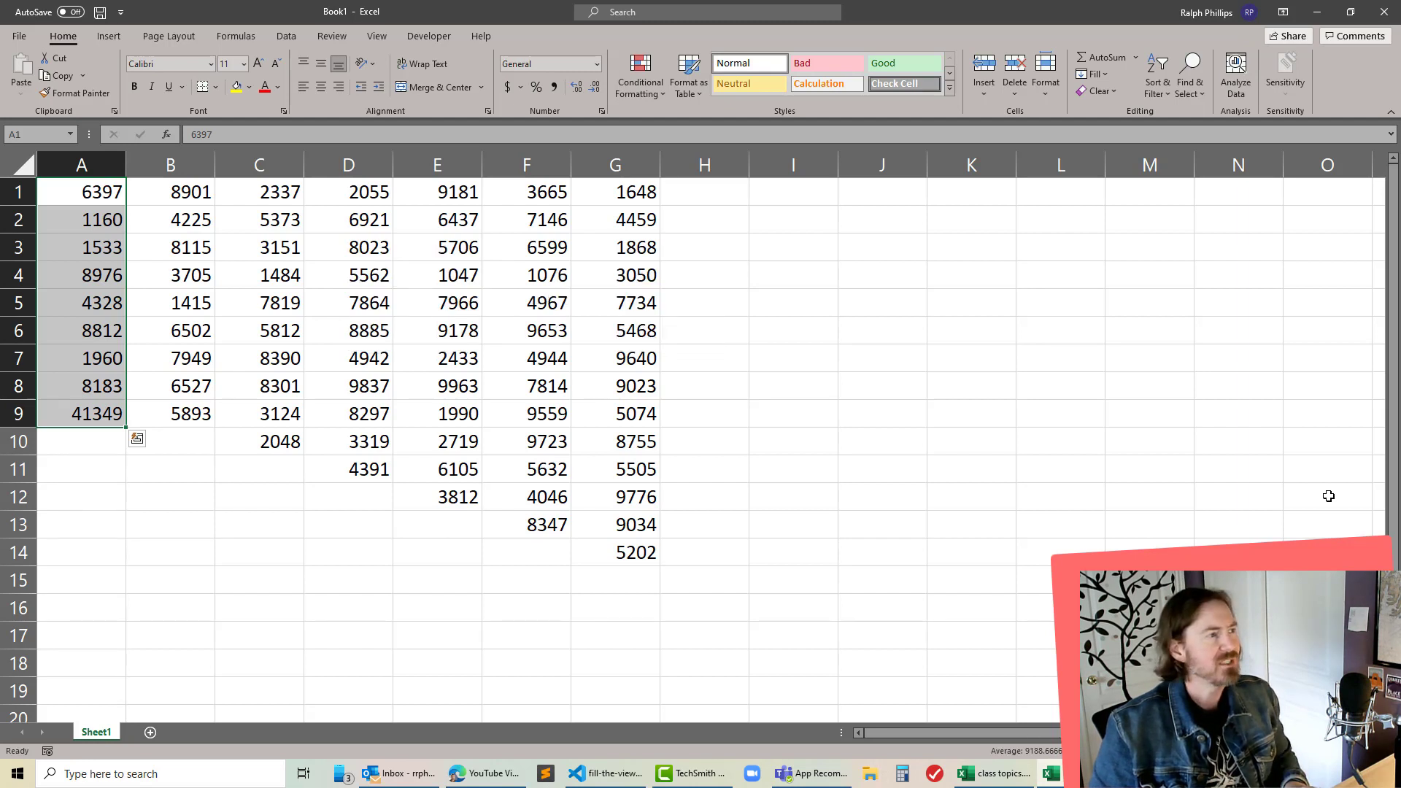
pyautogui.click(171, 192)
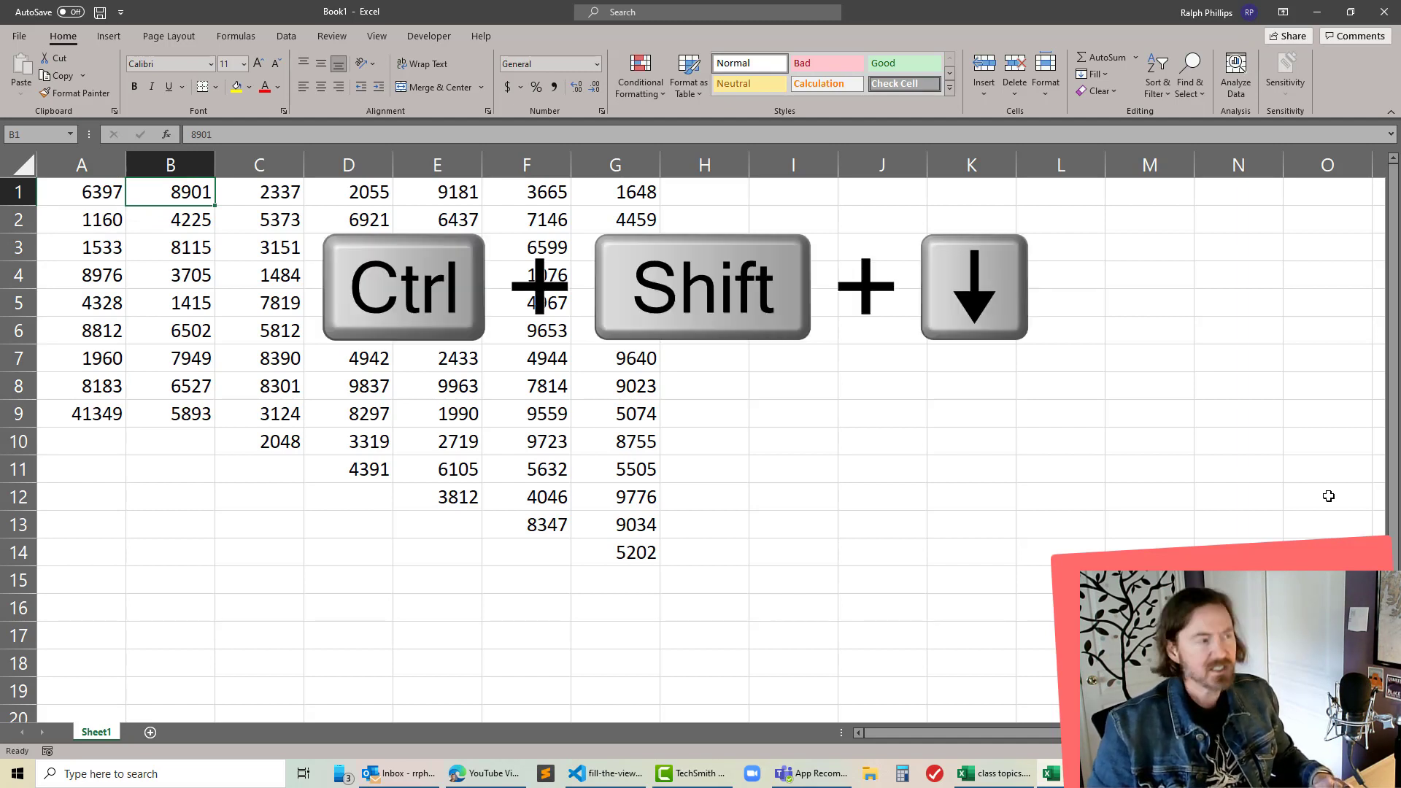
pyautogui.press('Ctrl+Shift+Down')
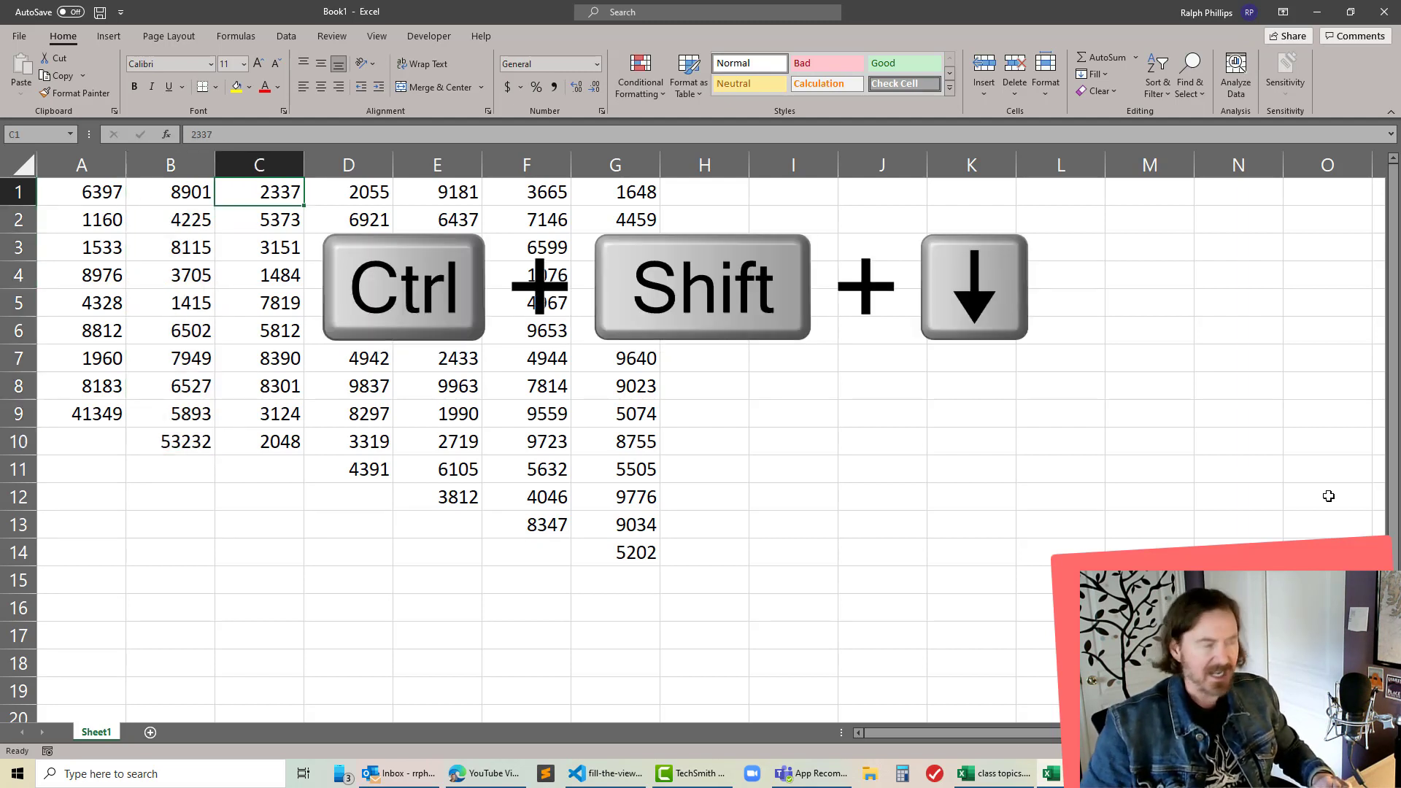
# Step: AutoSum the remaining columns the same way, ending with G's total entered as 86230
pyautogui.press('ctrl+shift+down')
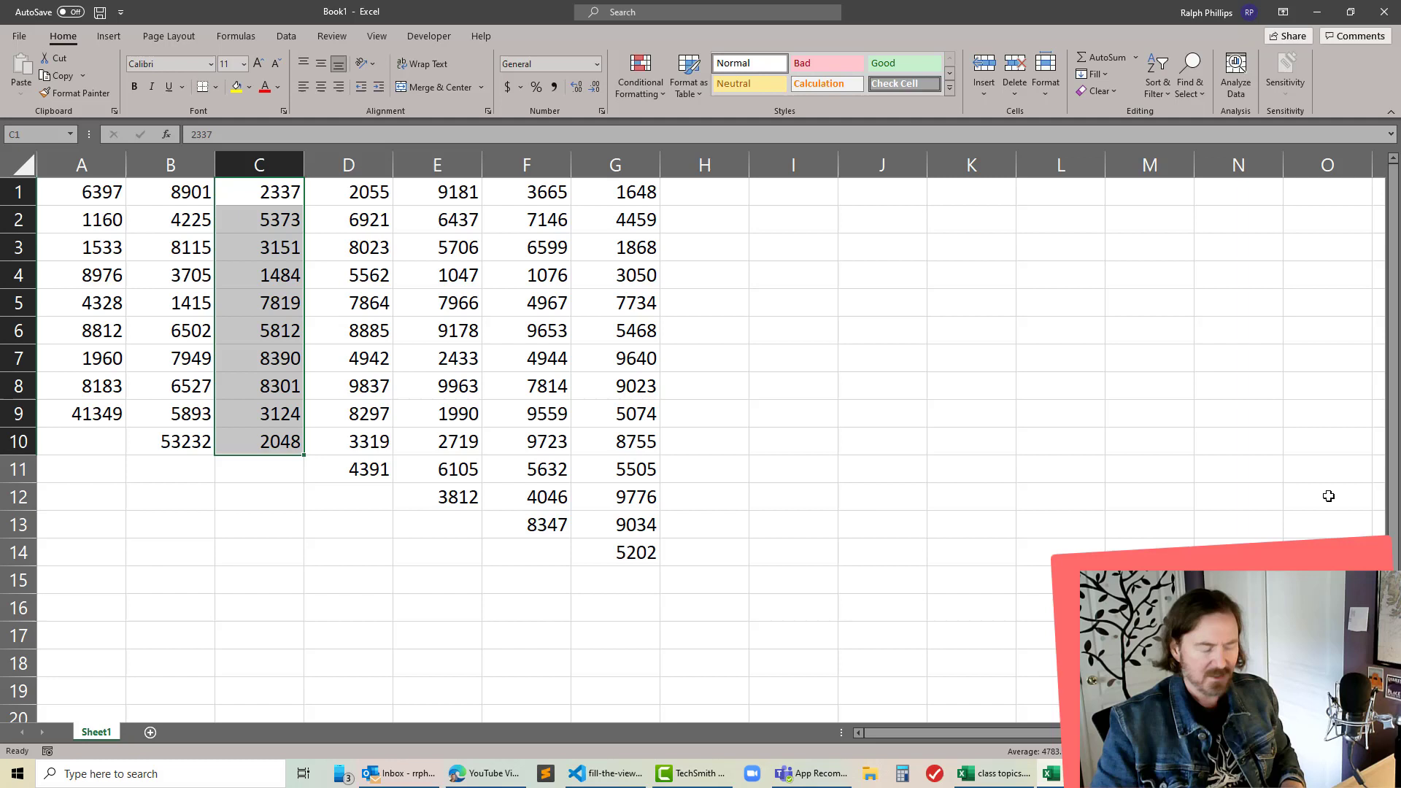
pyautogui.press('alt+=')
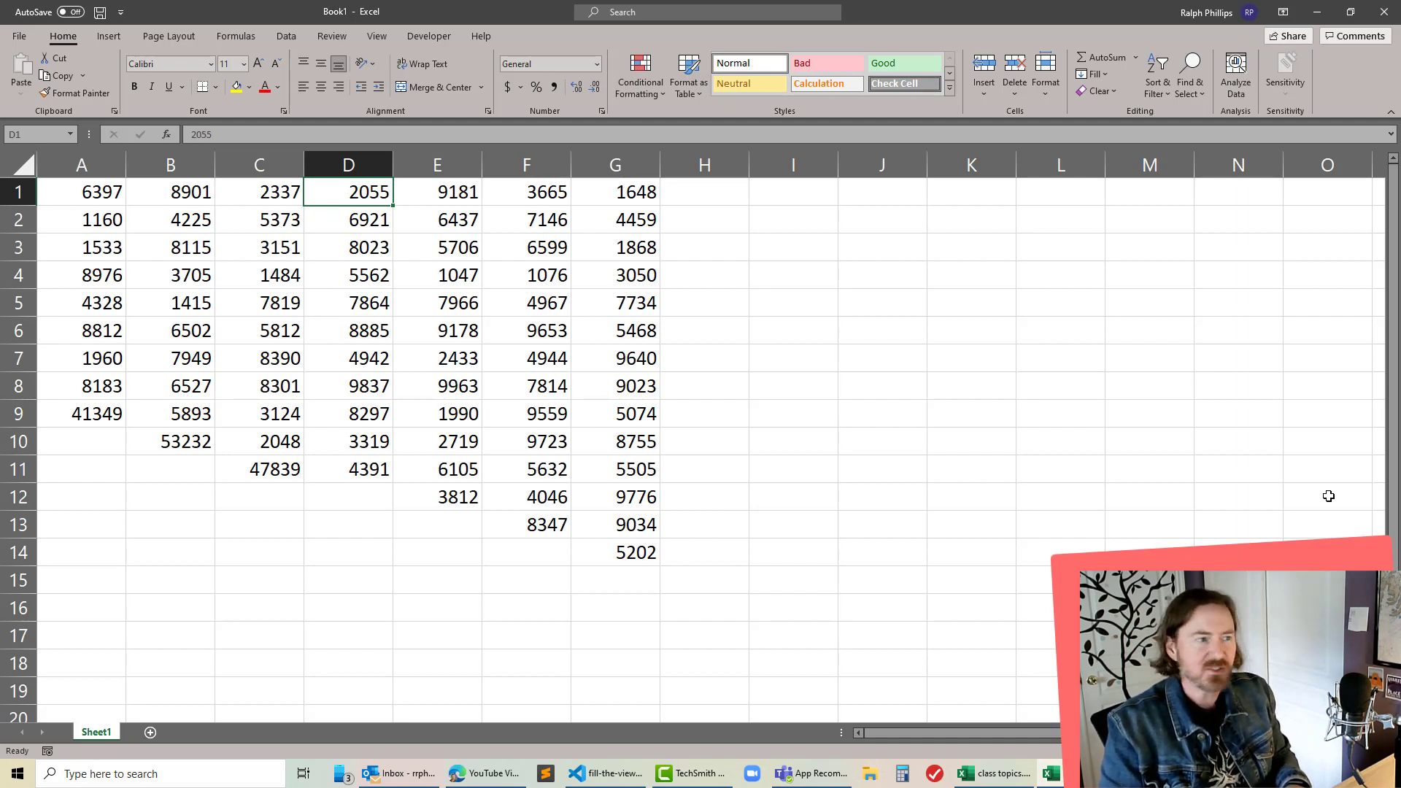
pyautogui.press('ctrl+shift+down')
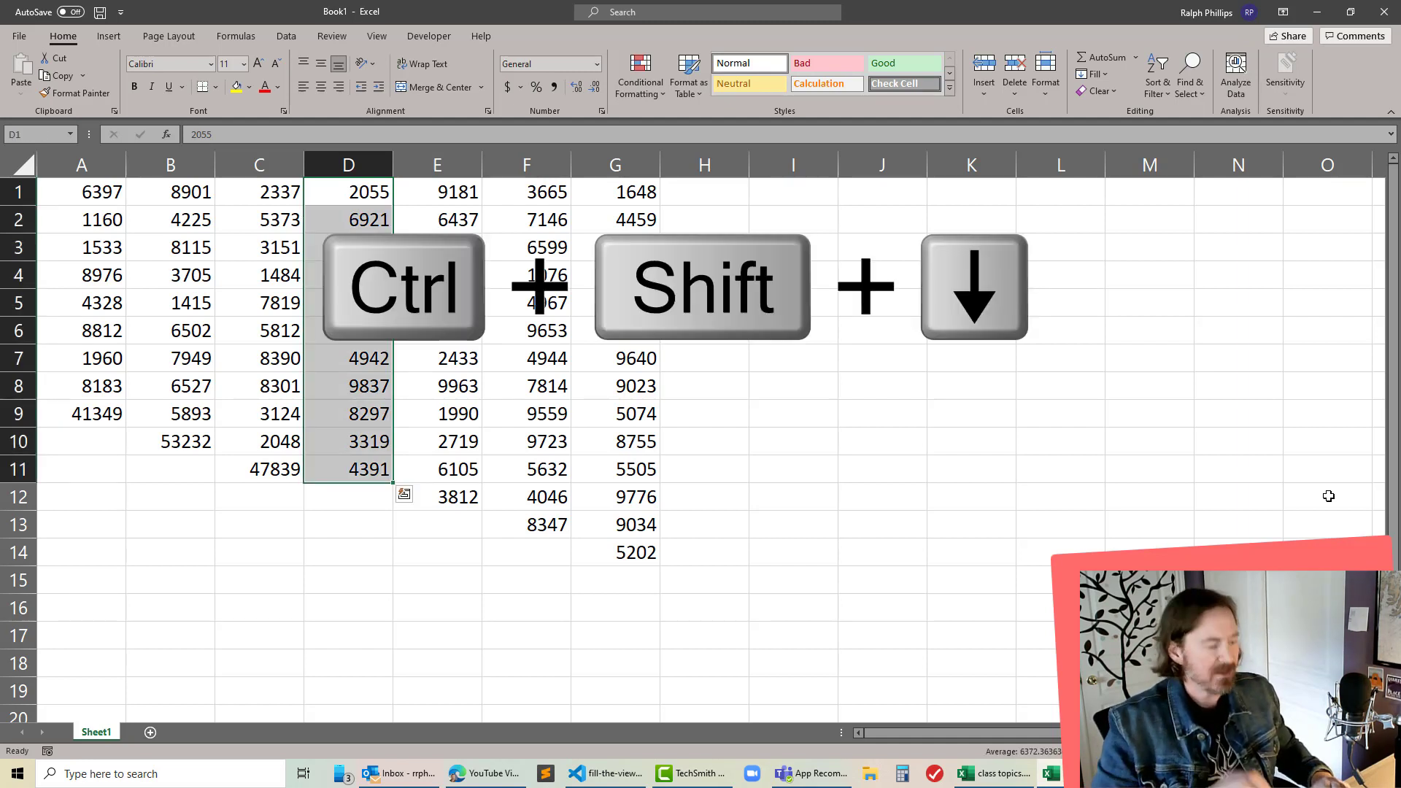
pyautogui.press('Alt+=')
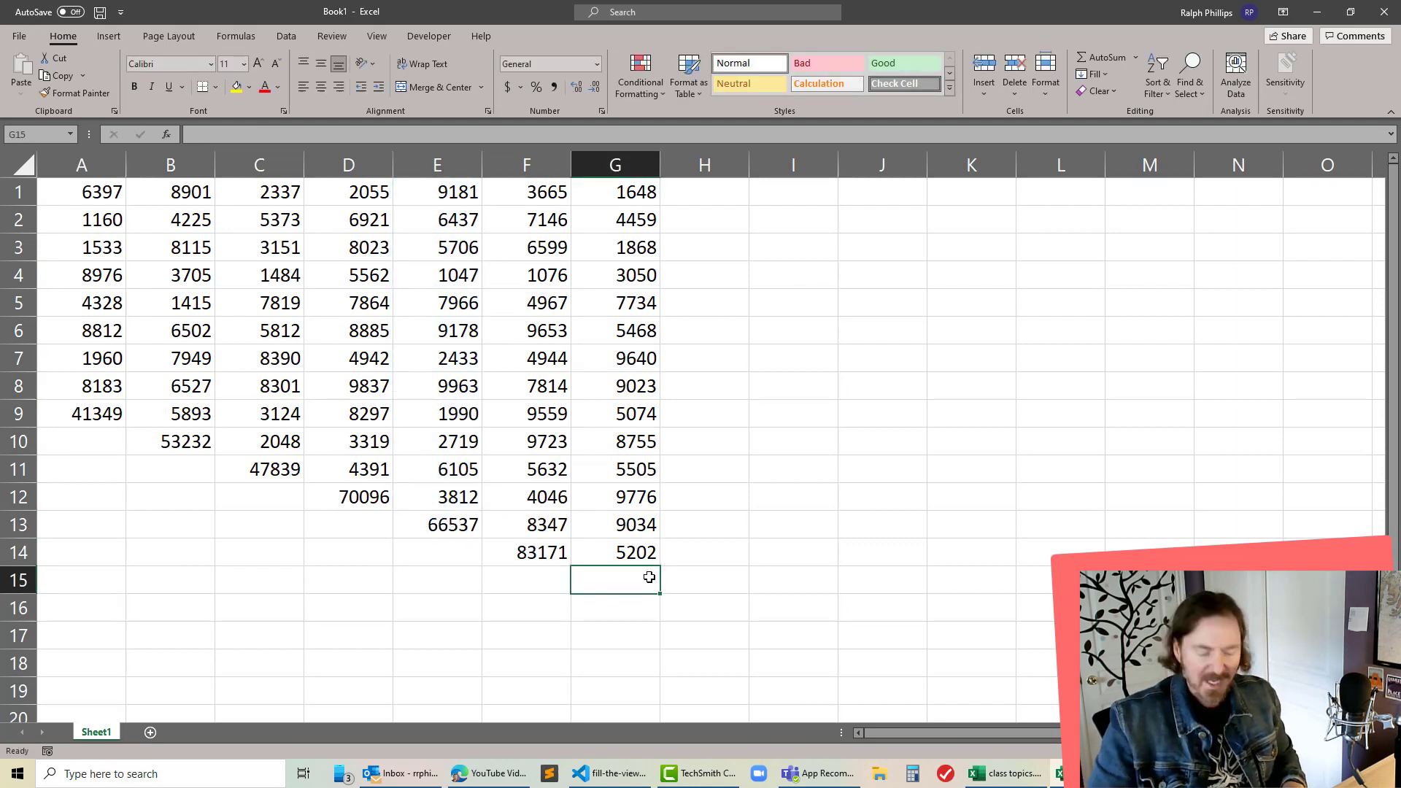
pyautogui.write('86230')
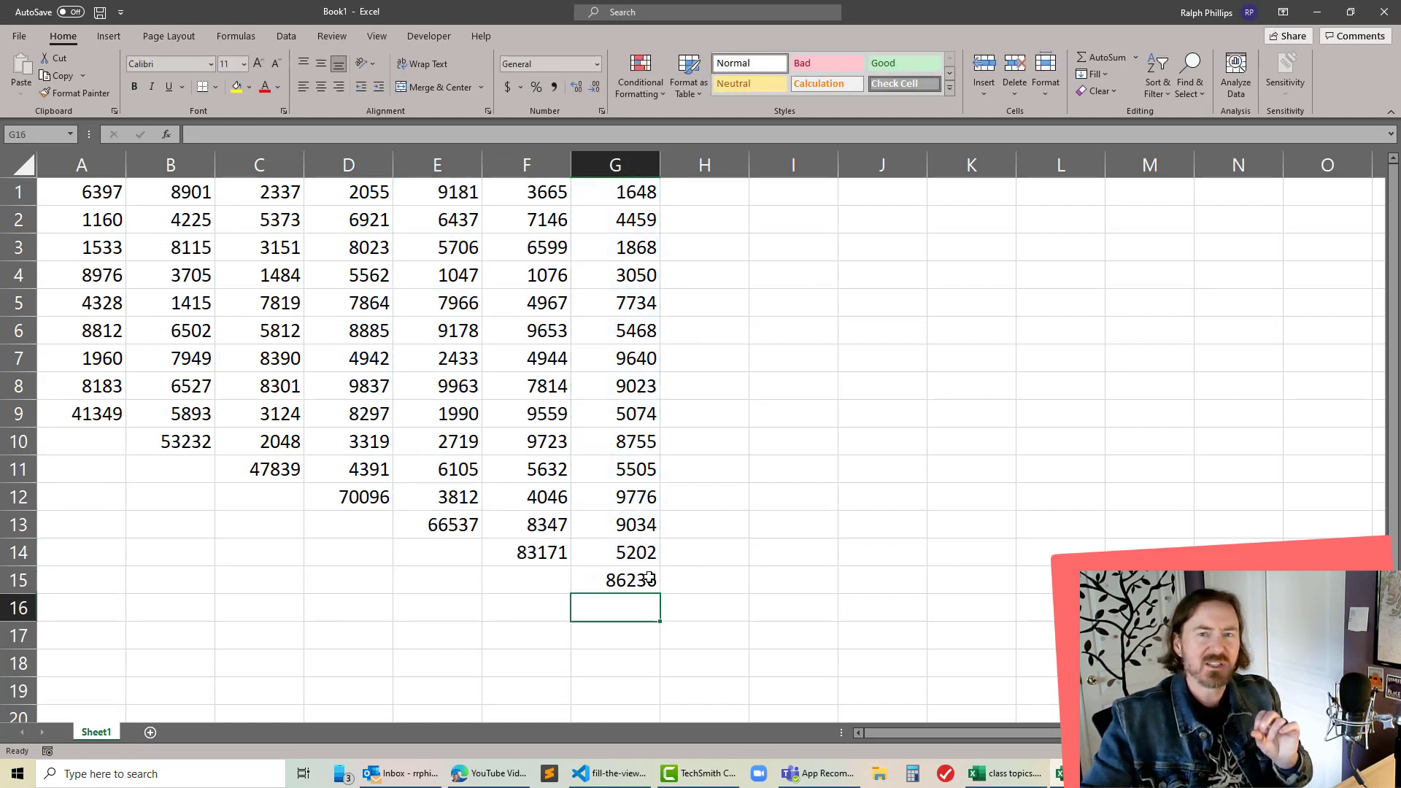
# Step: Give the column A total yellow fill and blue text, then paint that format onto the other totals
pyautogui.click(81, 413)
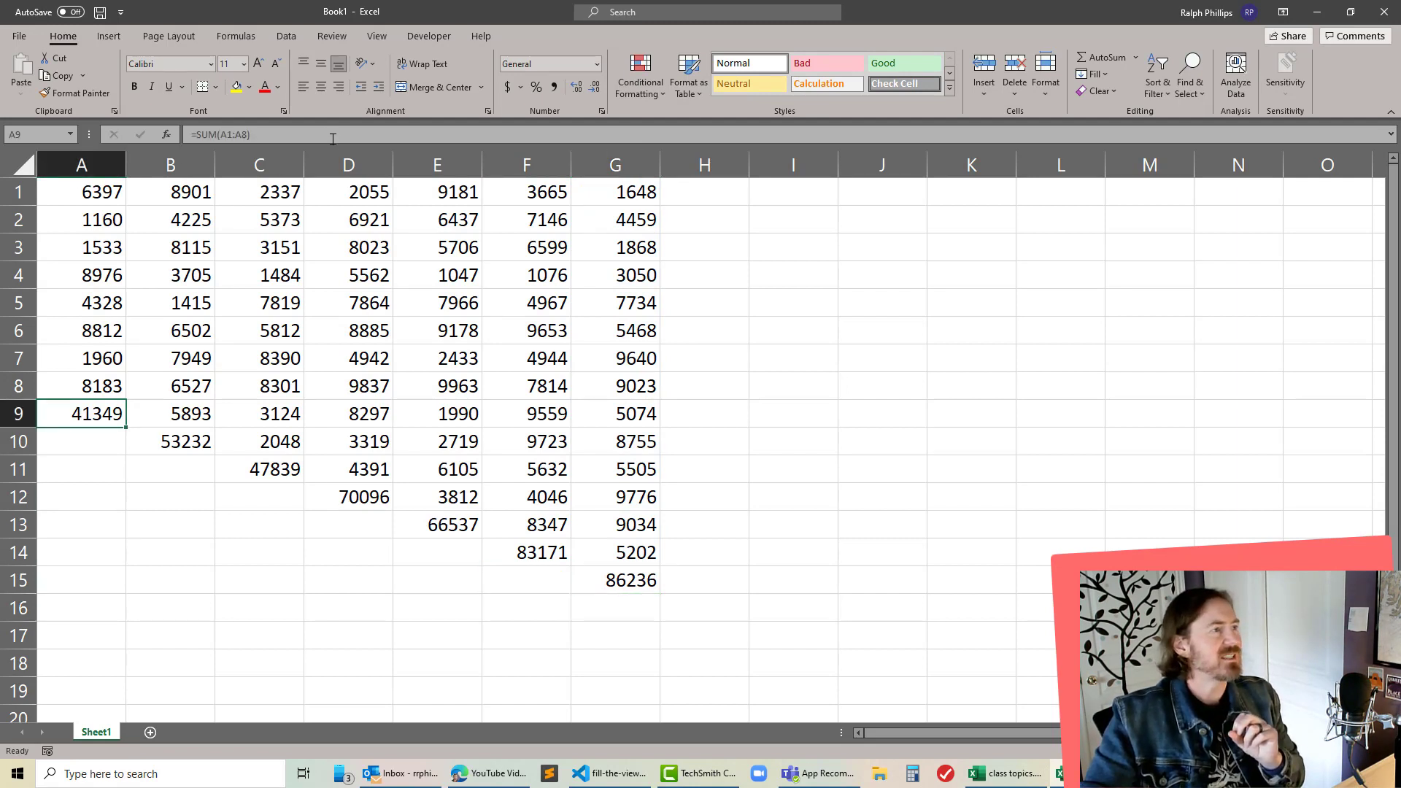
pyautogui.click(235, 86)
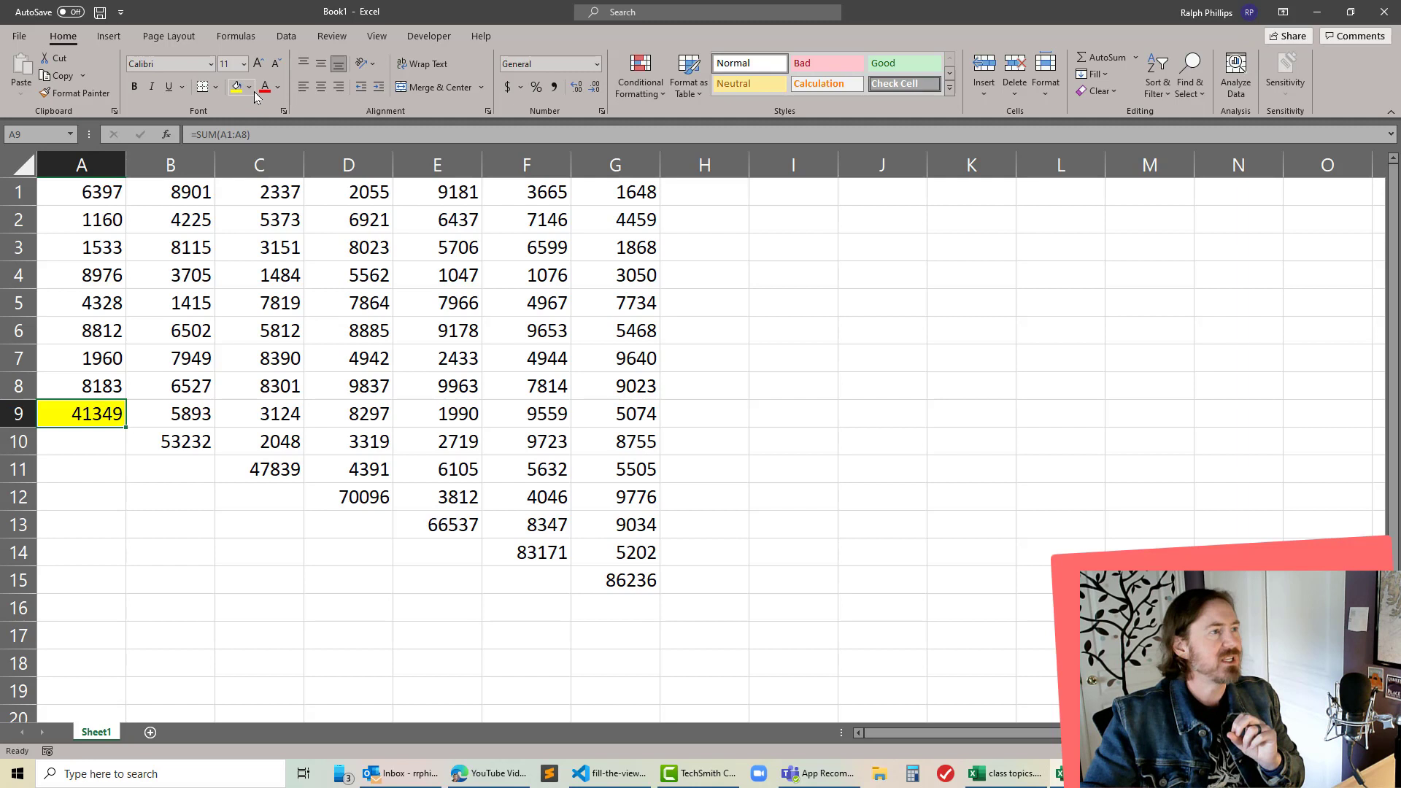
pyautogui.click(277, 86)
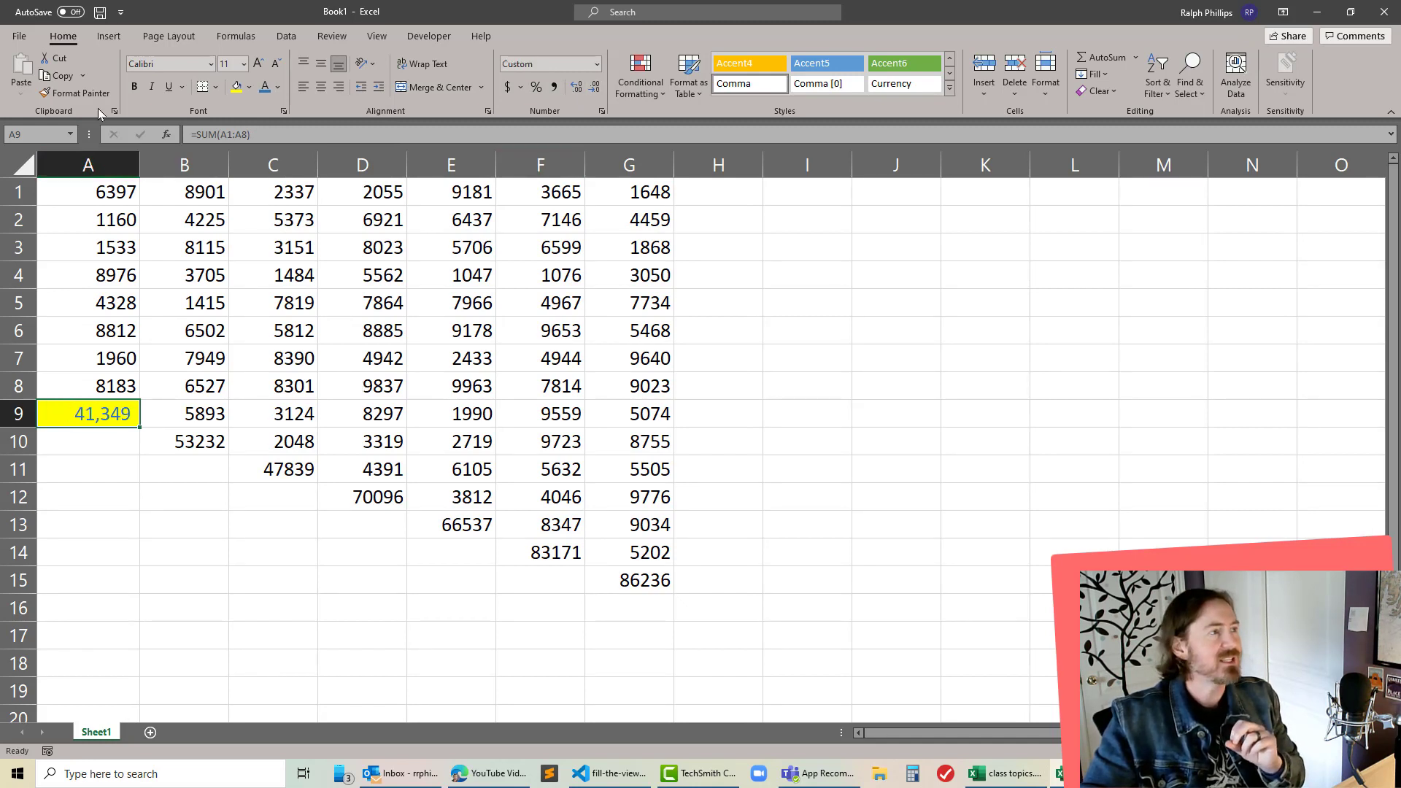
pyautogui.moveTo(80, 94)
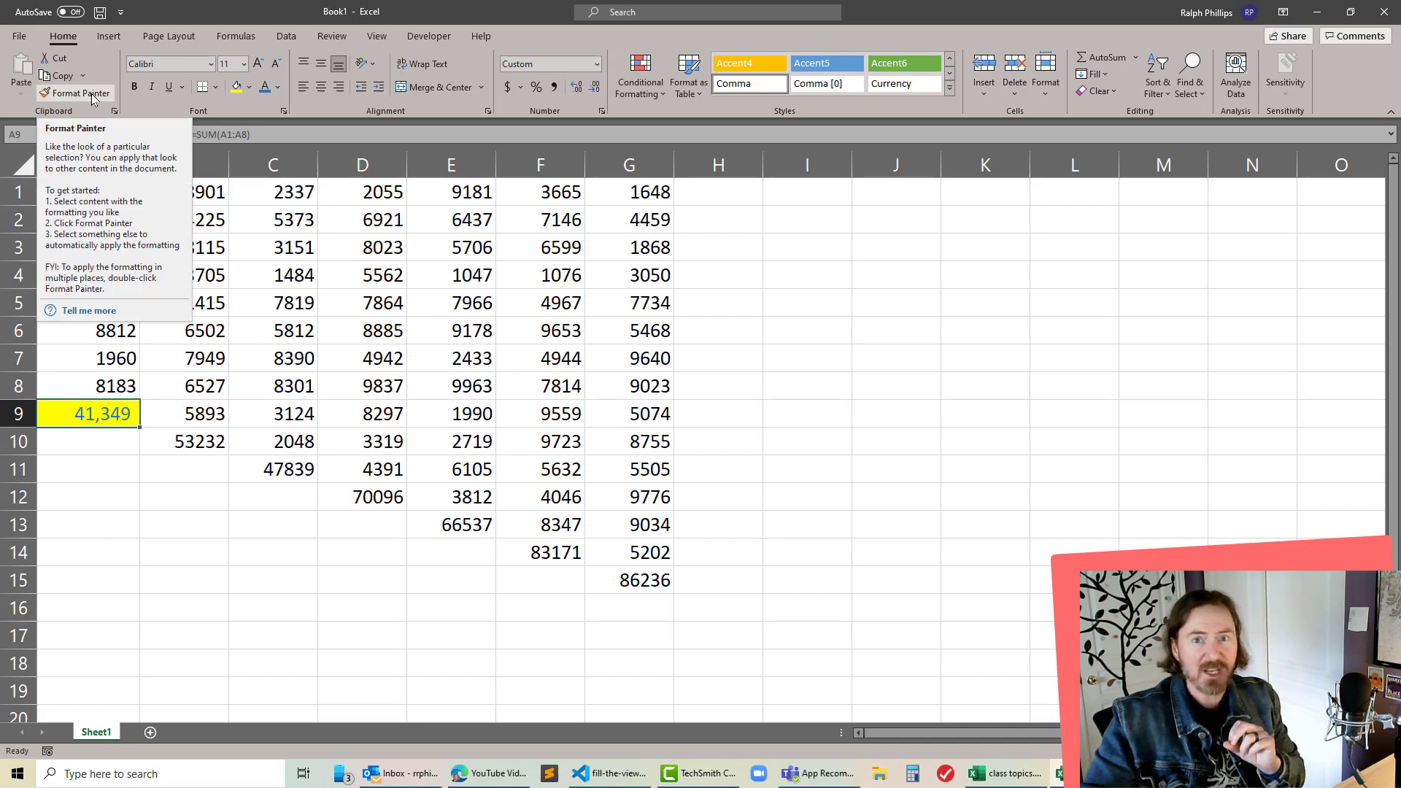
pyautogui.click(80, 94)
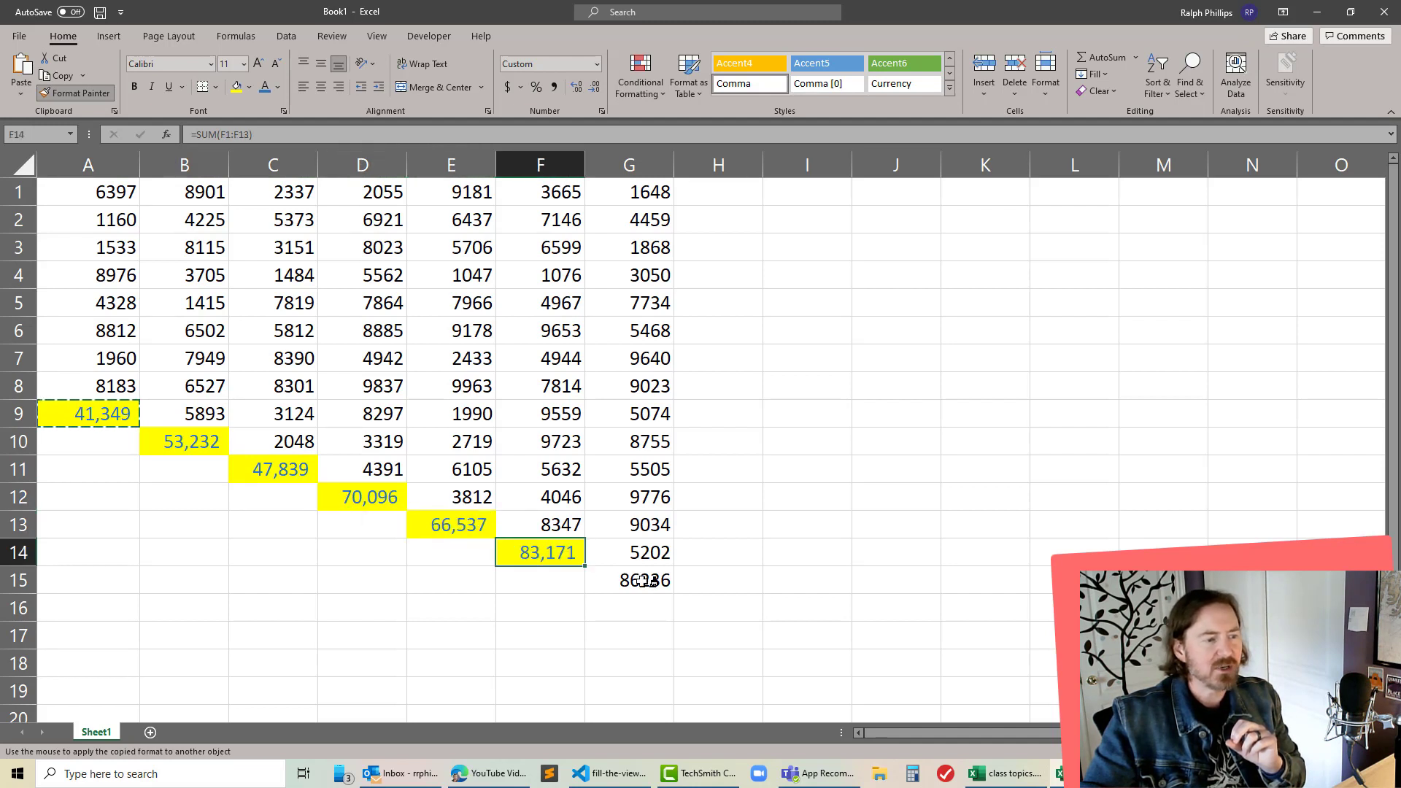
pyautogui.click(628, 579)
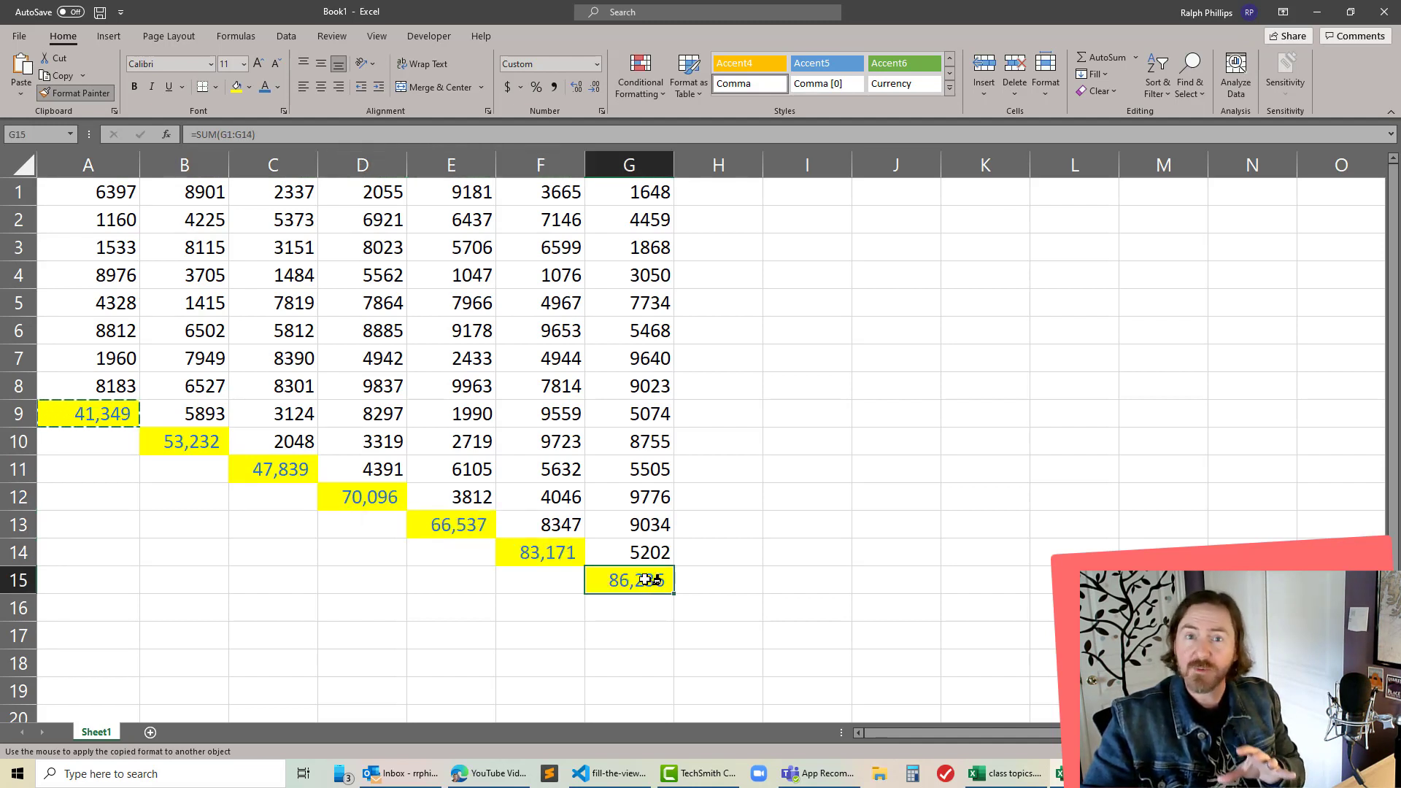